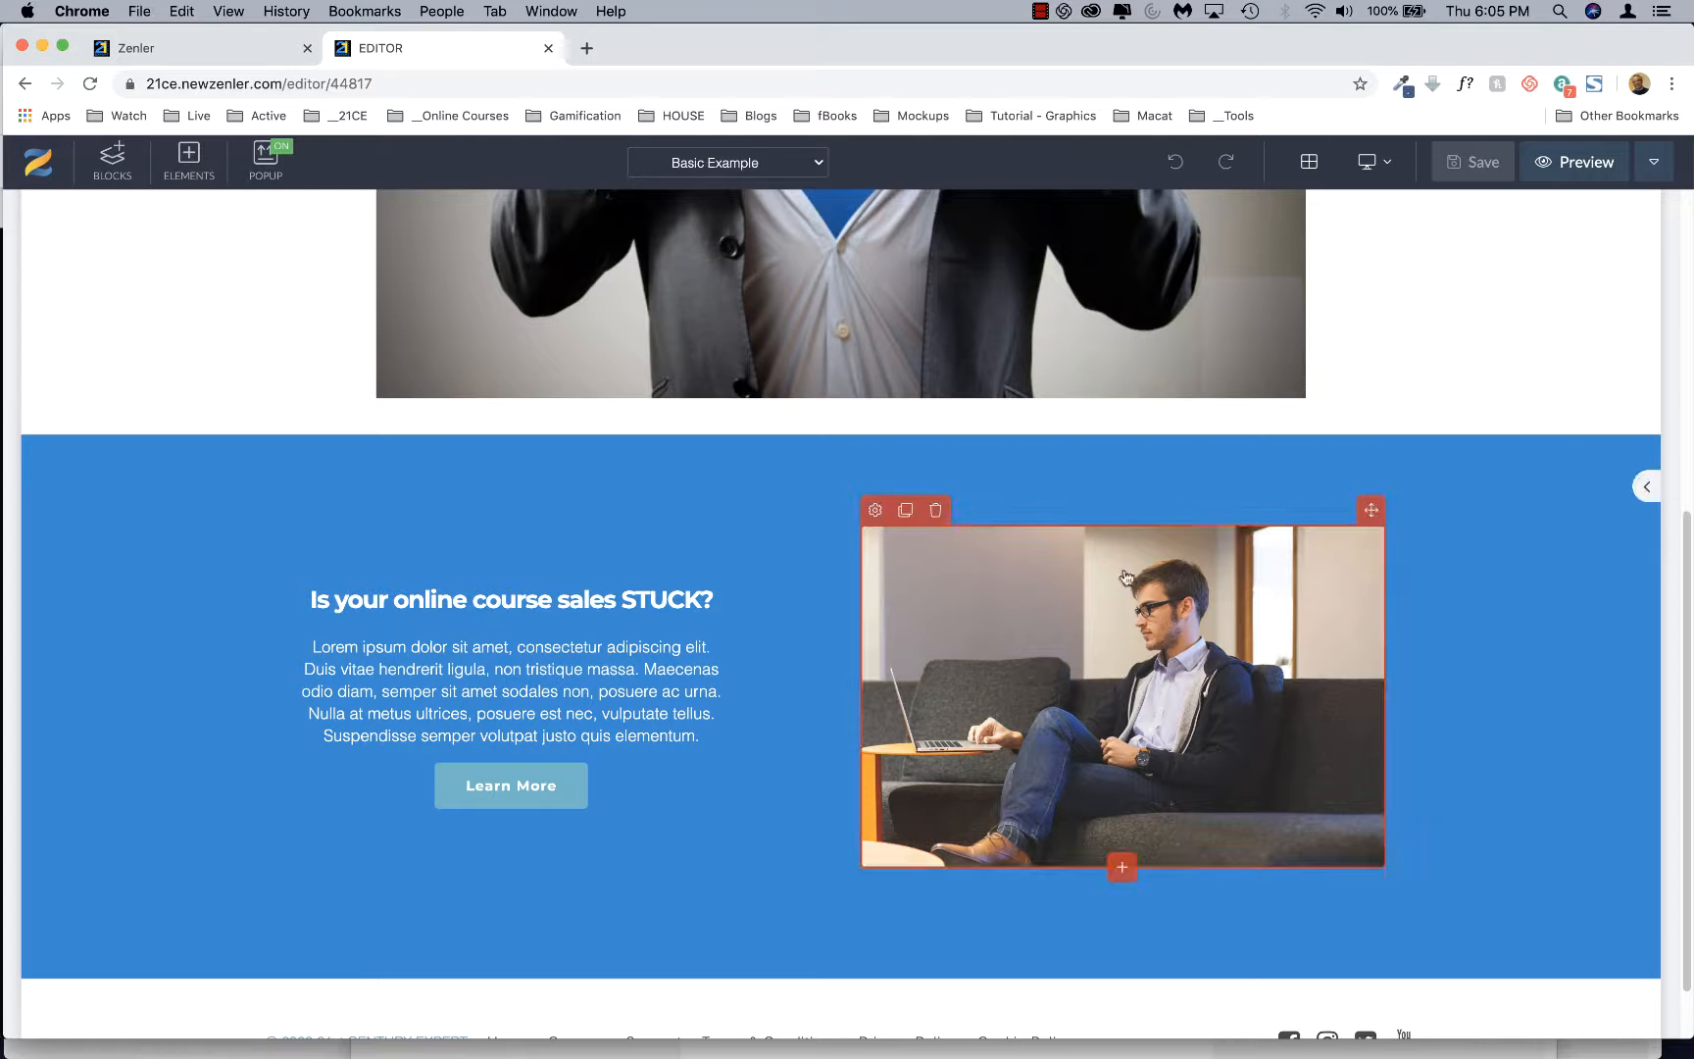
Replace the blue section's STUCK heading with 'Would You Like to Become a Thought Leader?'.
click(510, 600)
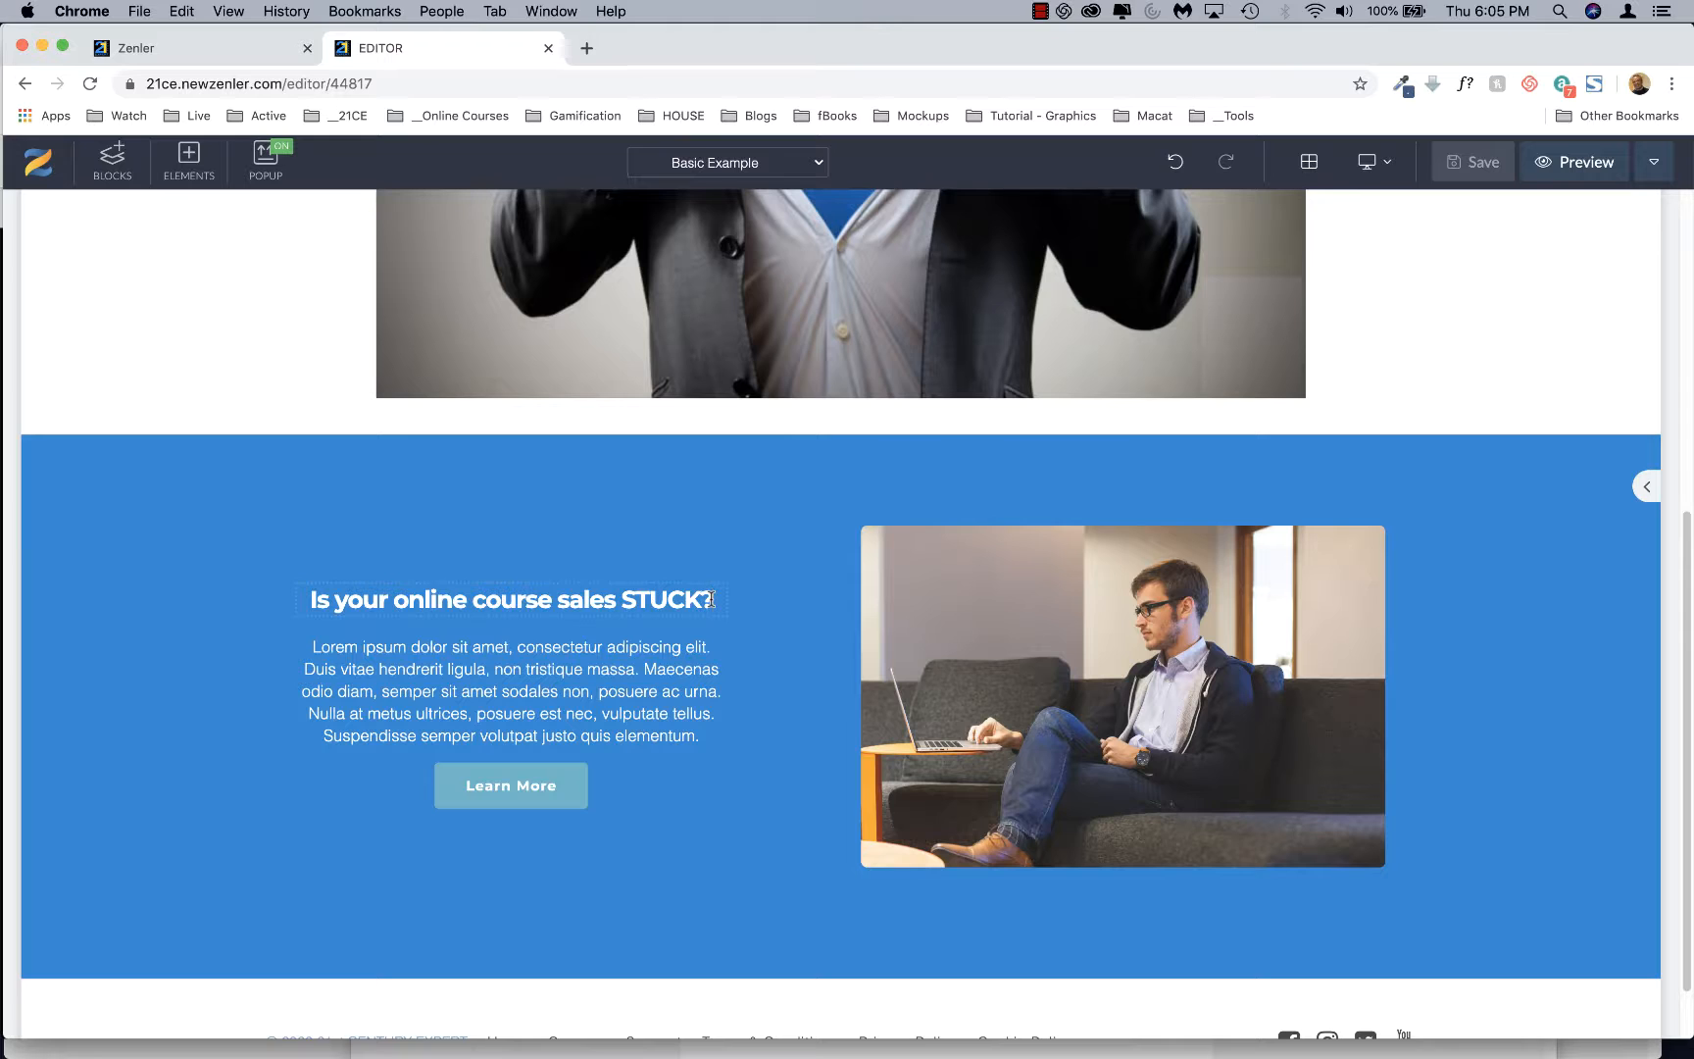
click(510, 601)
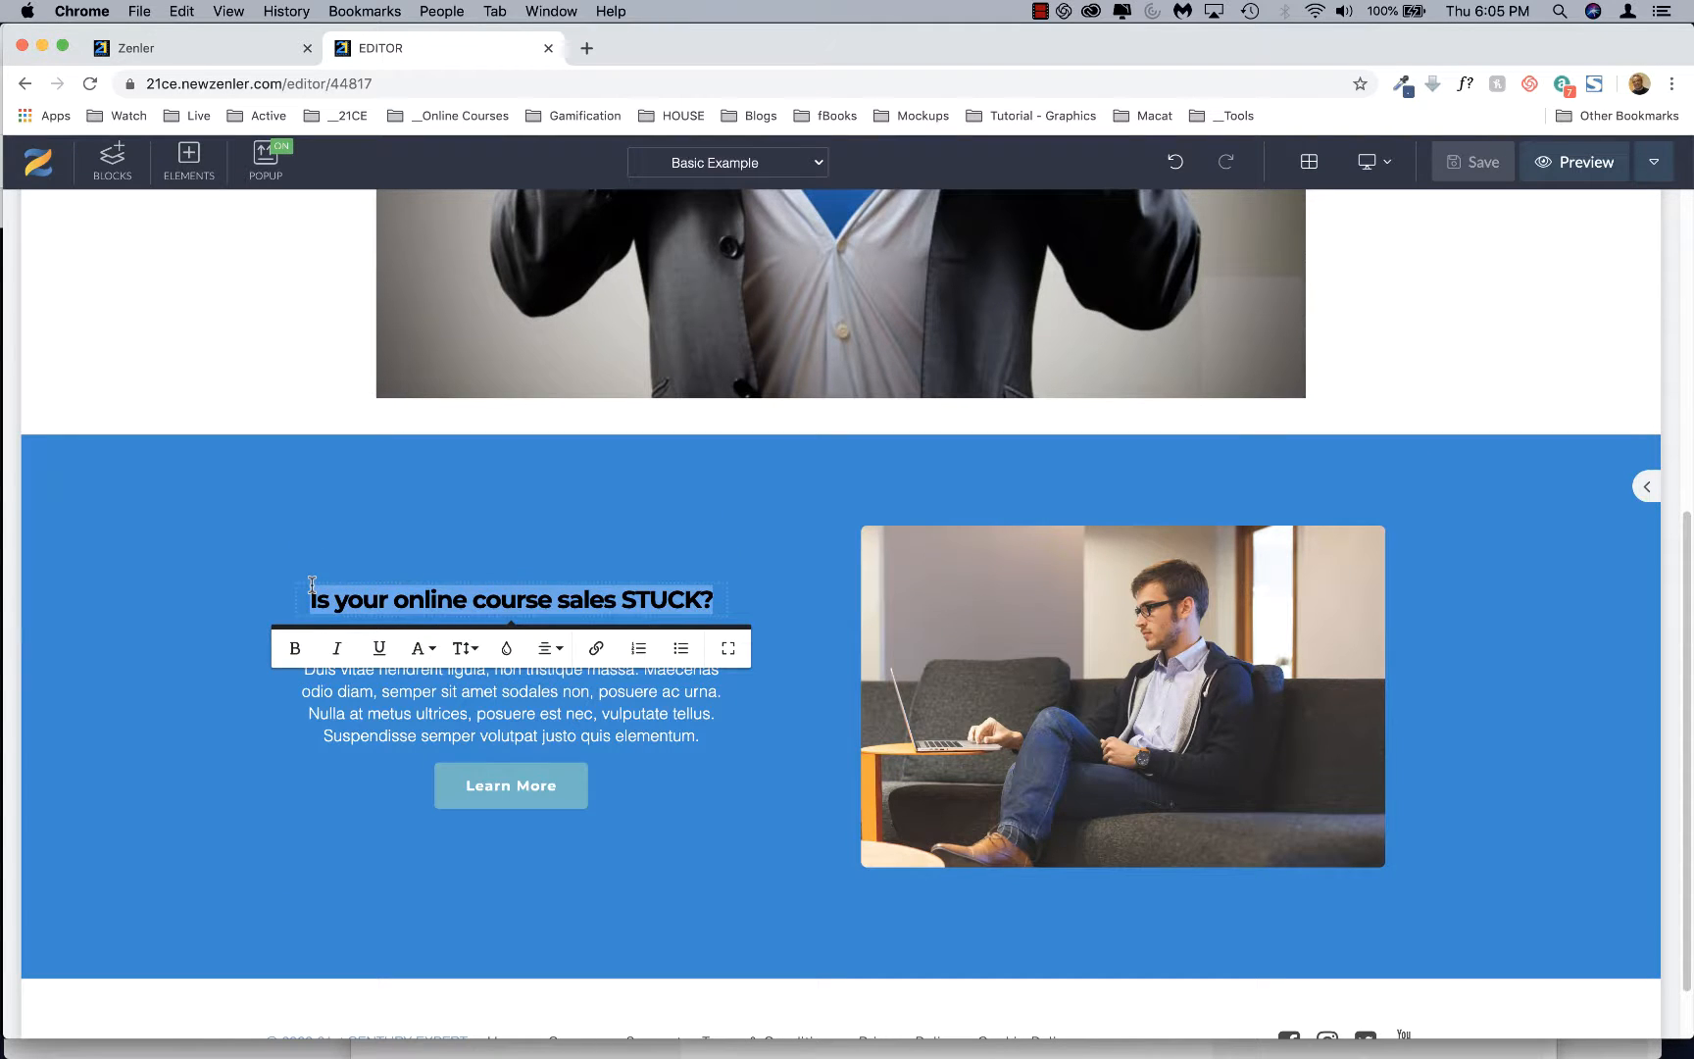
text(Would You)
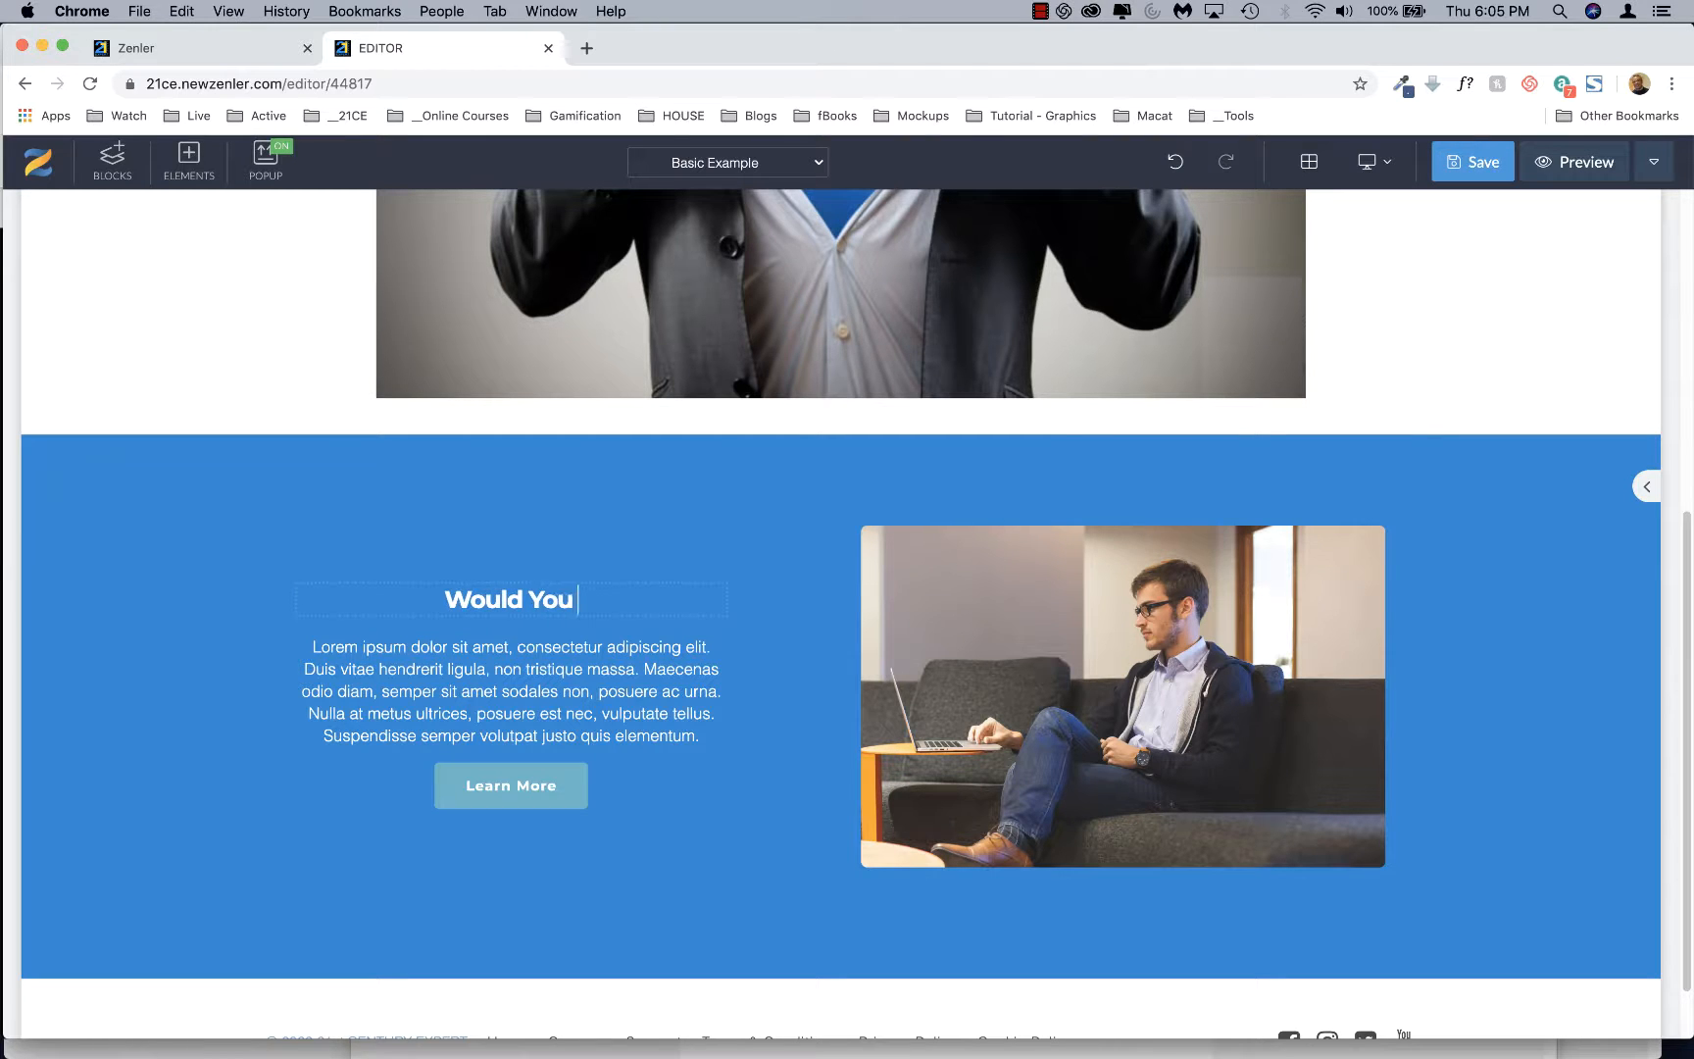
text(Like to)
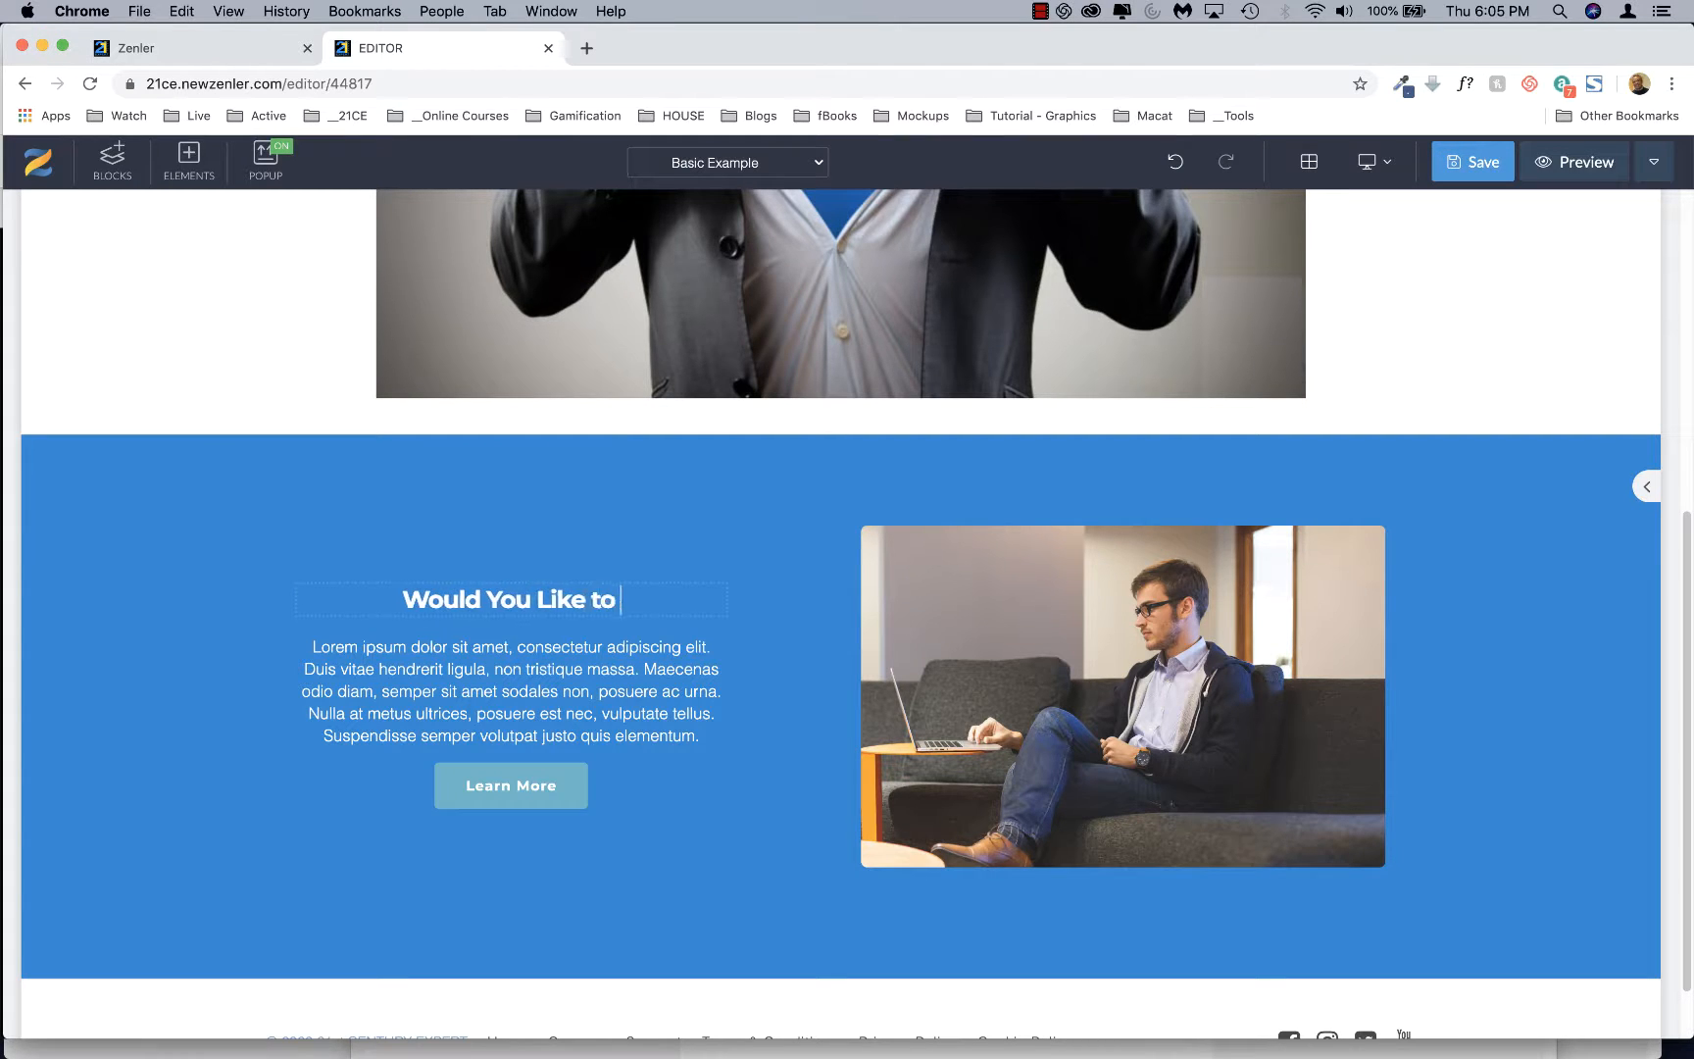
text(Become a)
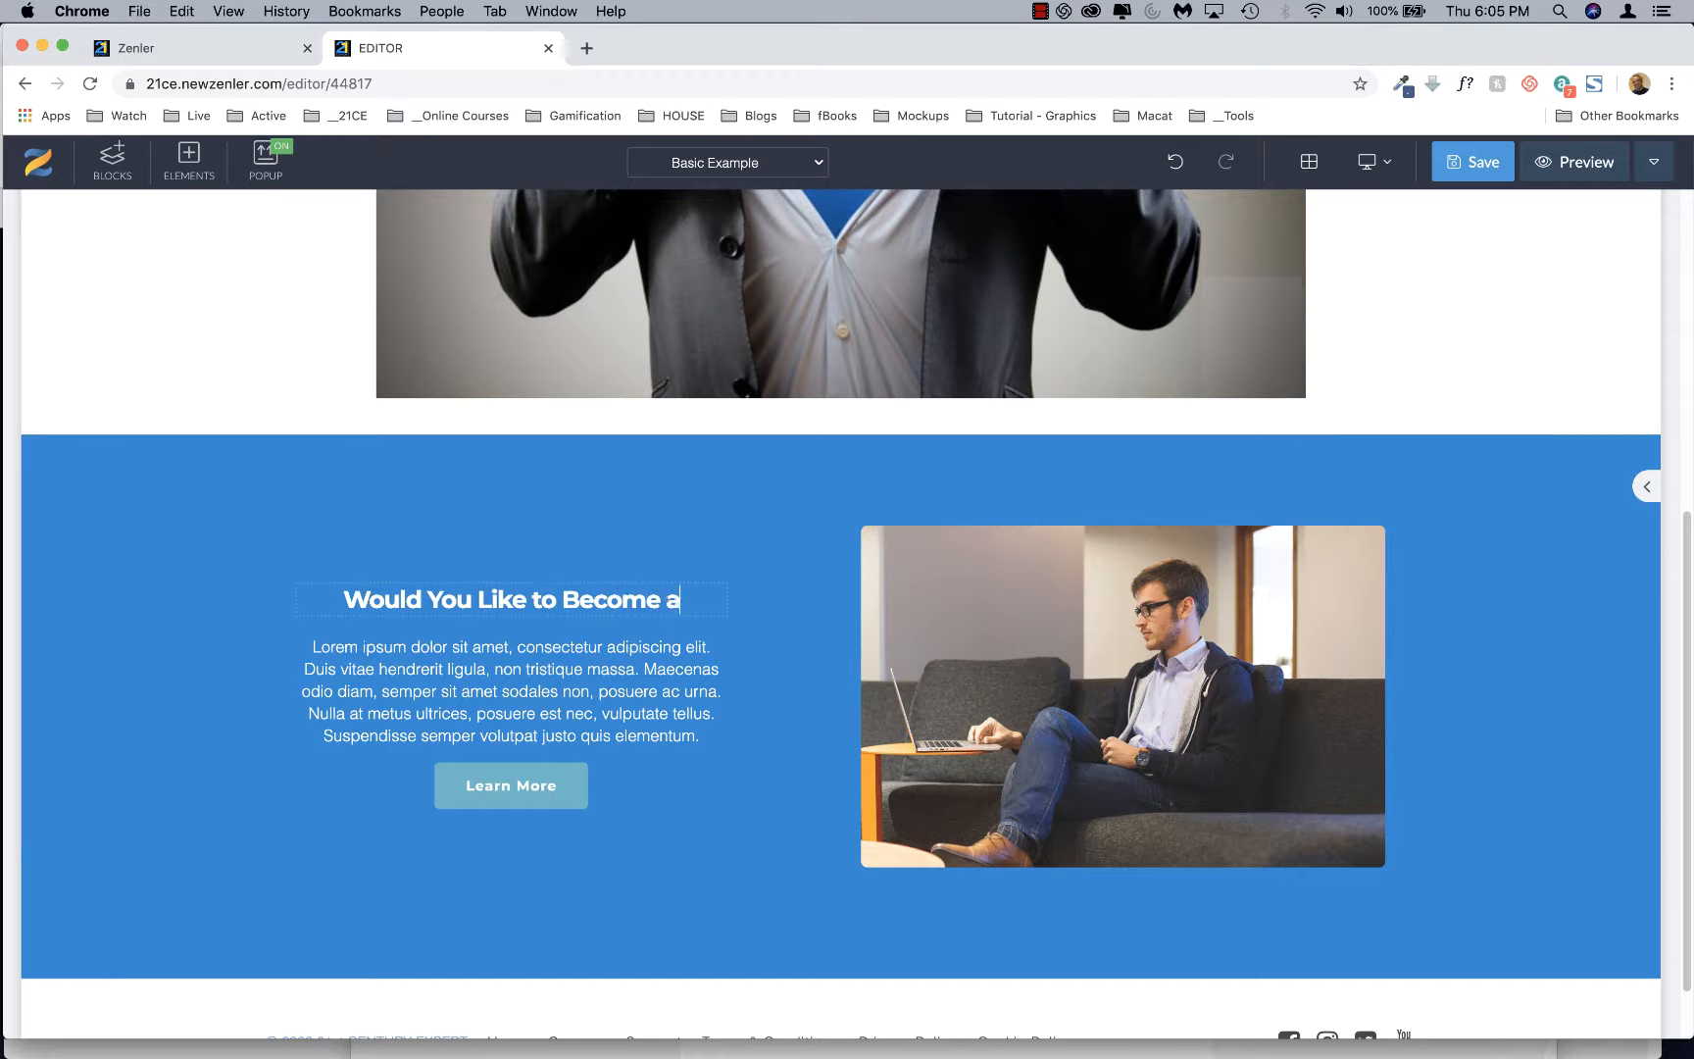
text(Thou)
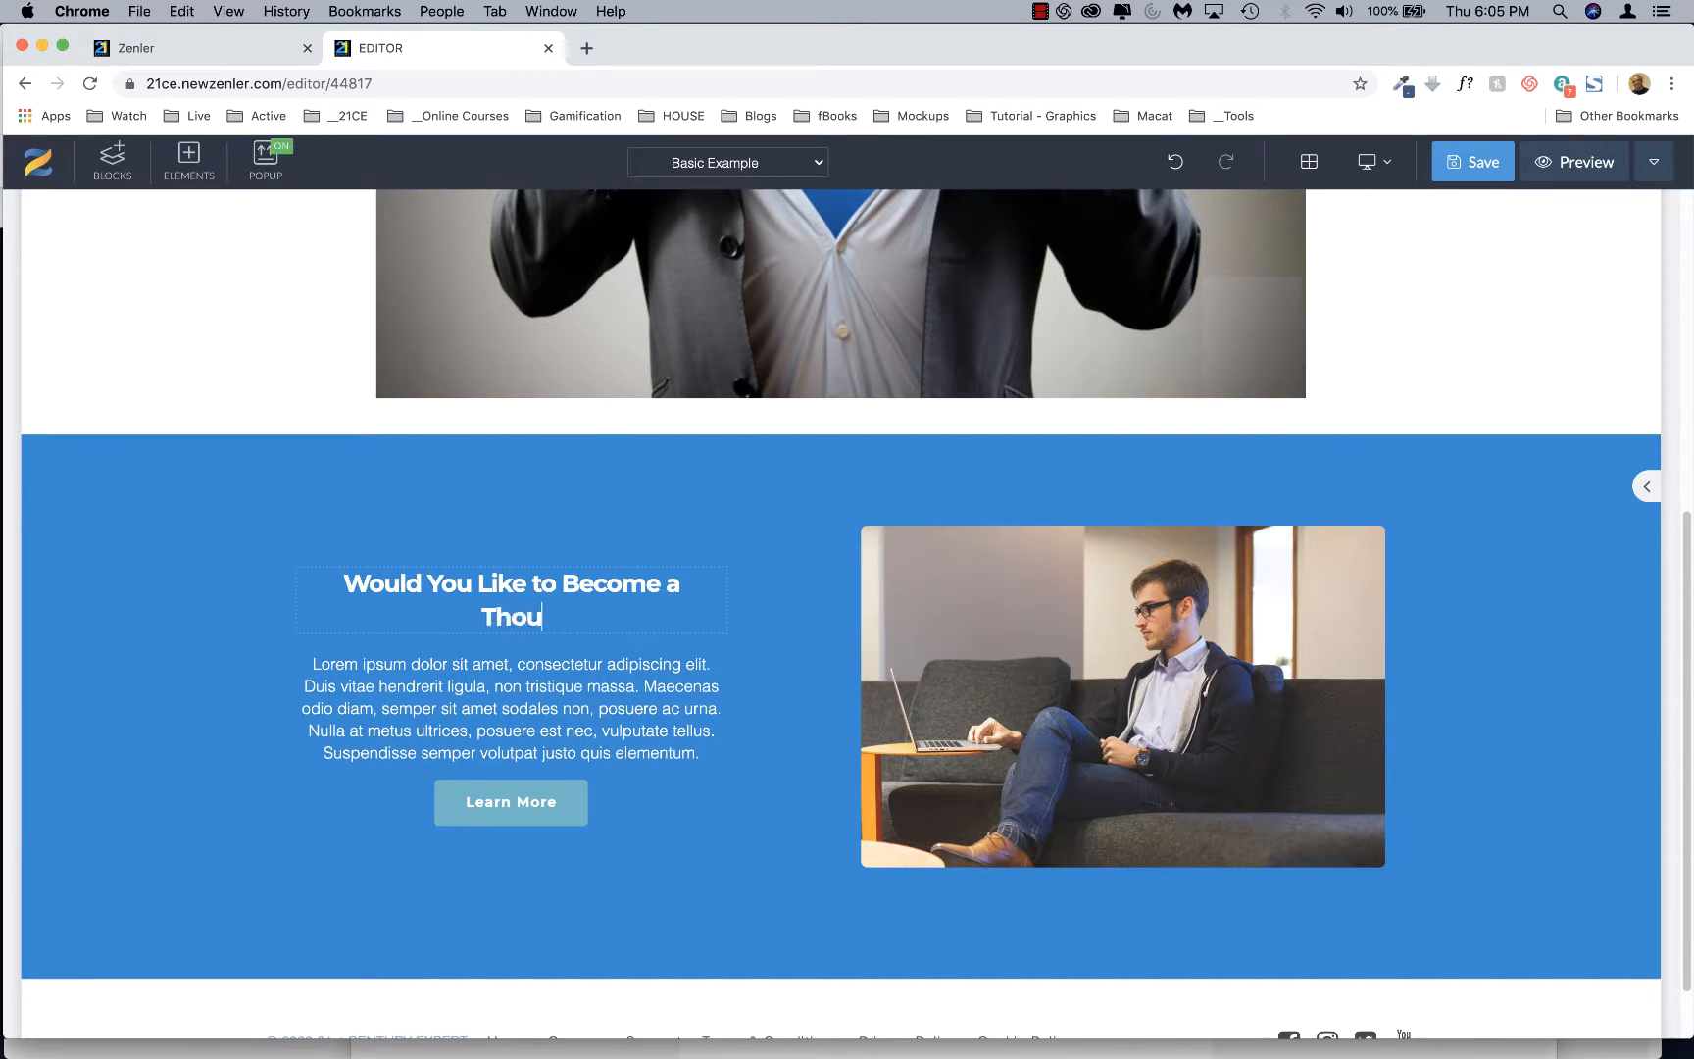
text(ght Leader?)
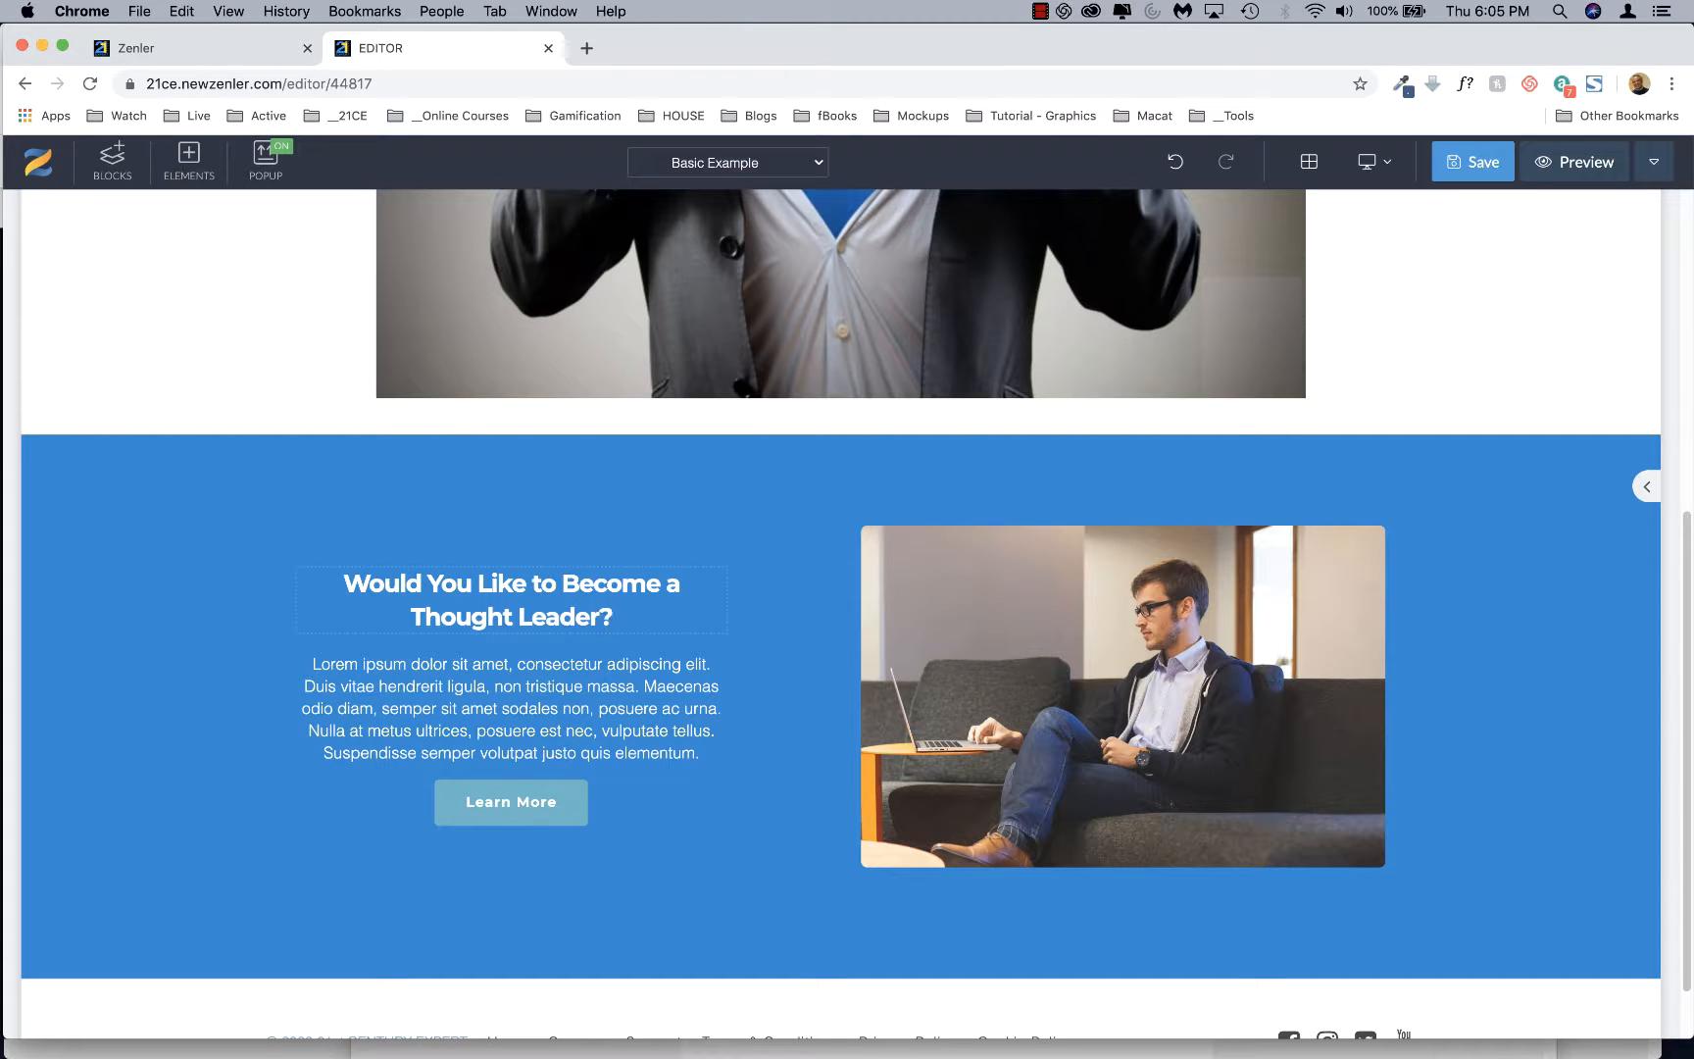
Finish the heading edit and open the Learn More button's settings panel.
click(508, 707)
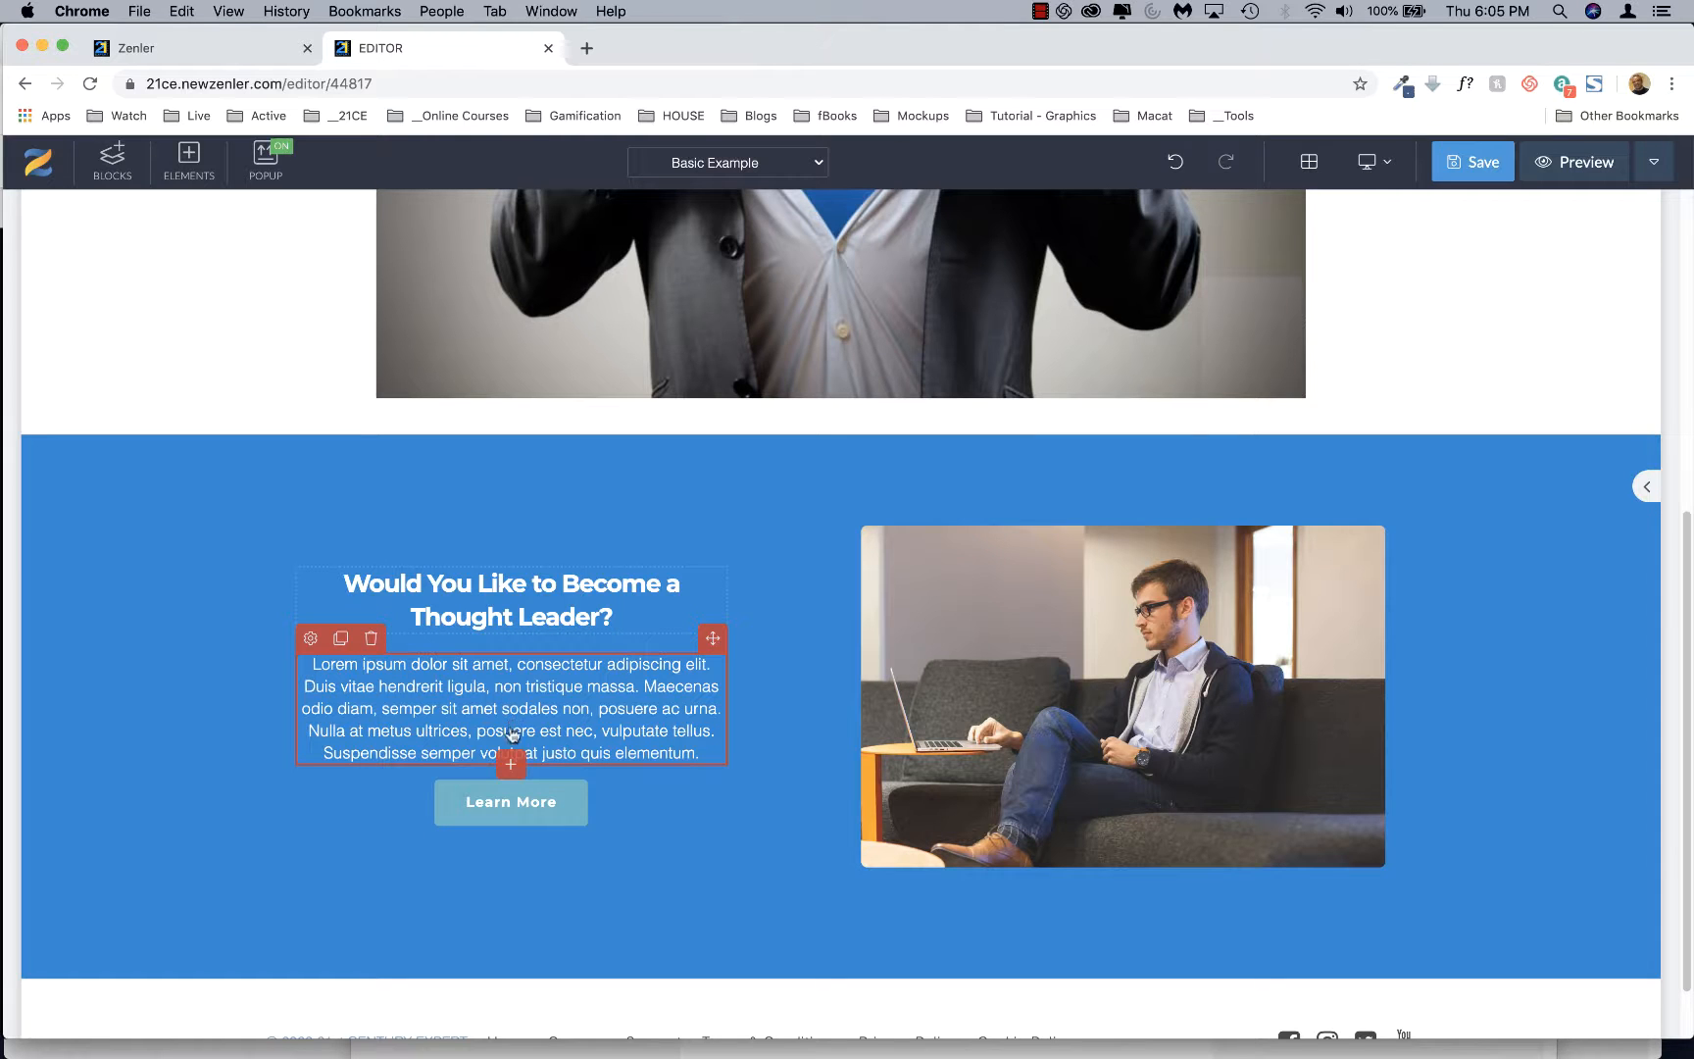
click(509, 802)
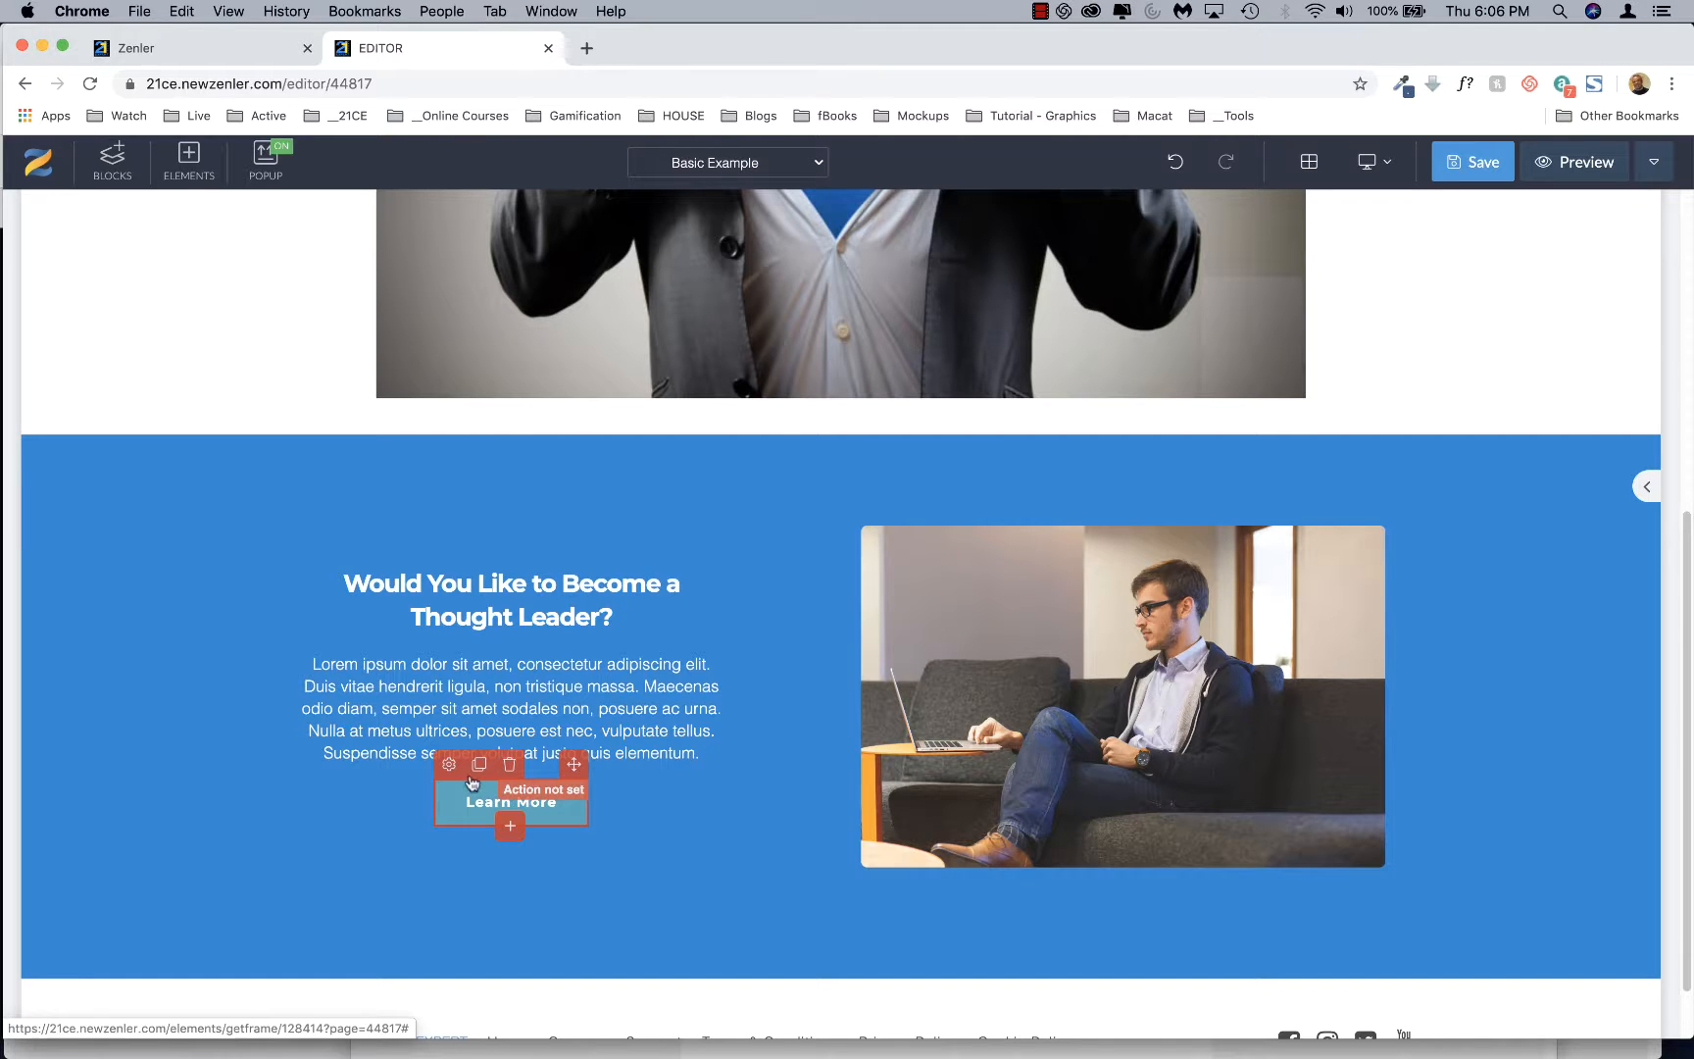
click(447, 763)
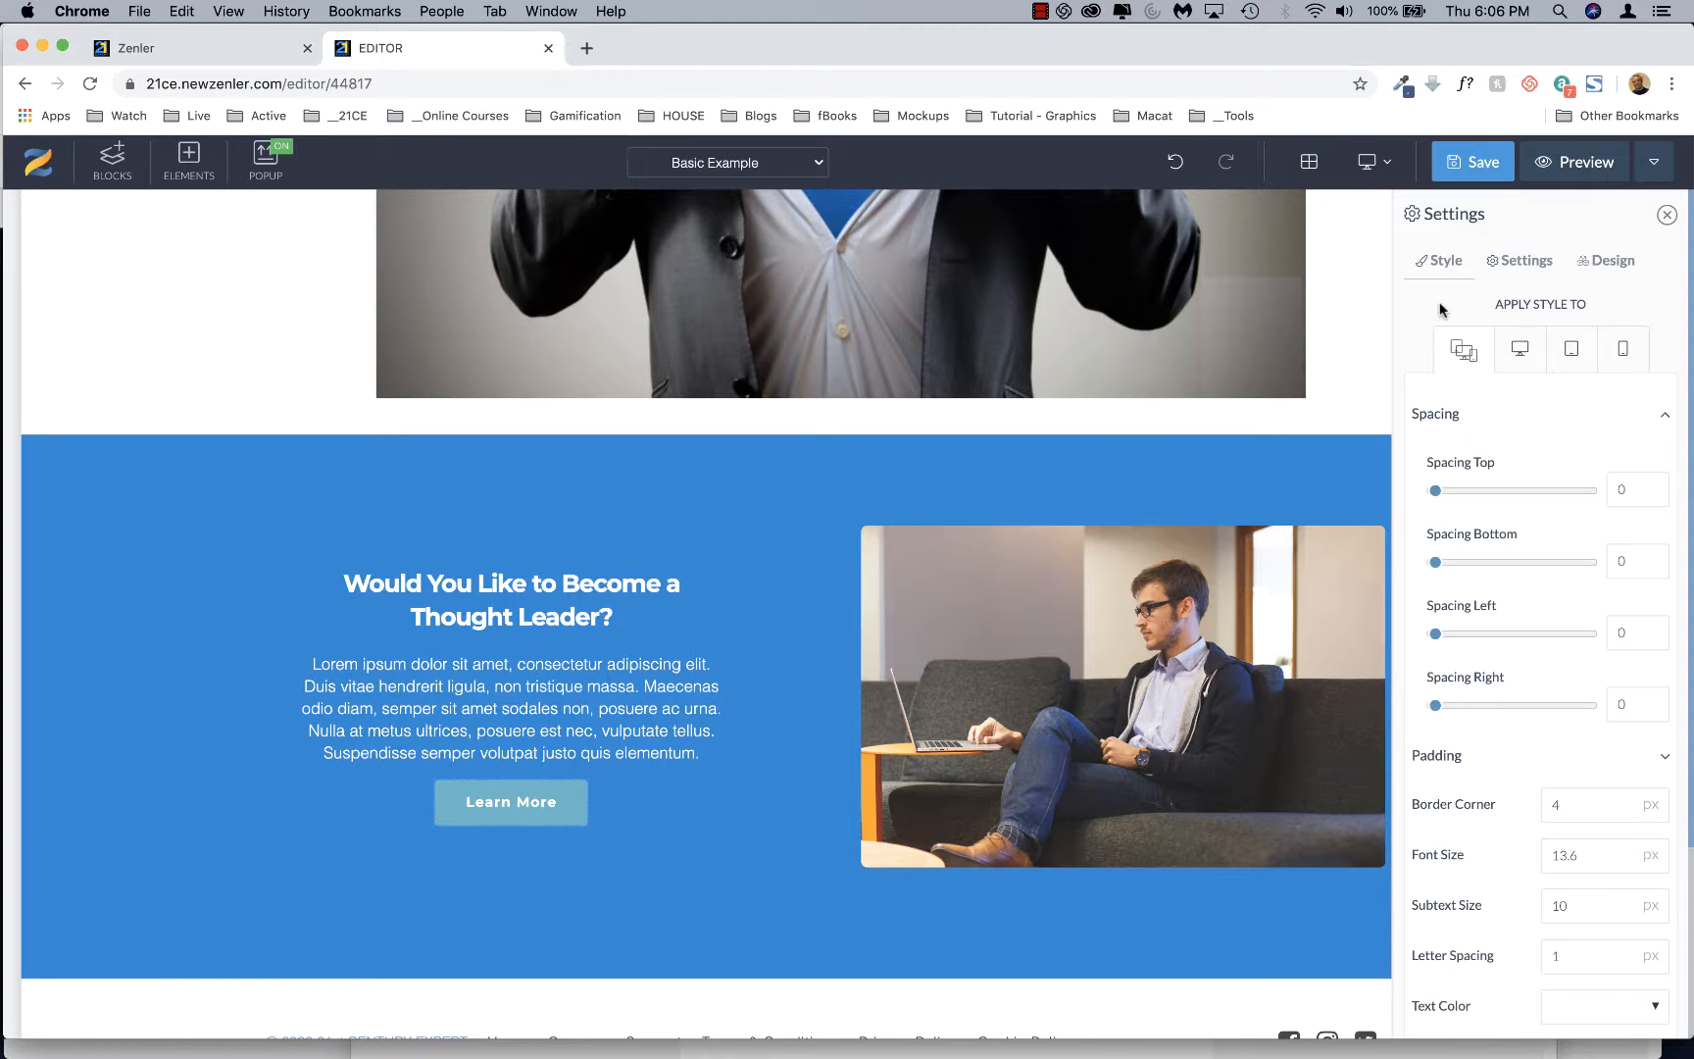
Change the button's Text field to 'Schedule a FREE Call to Learn More'.
click(1525, 261)
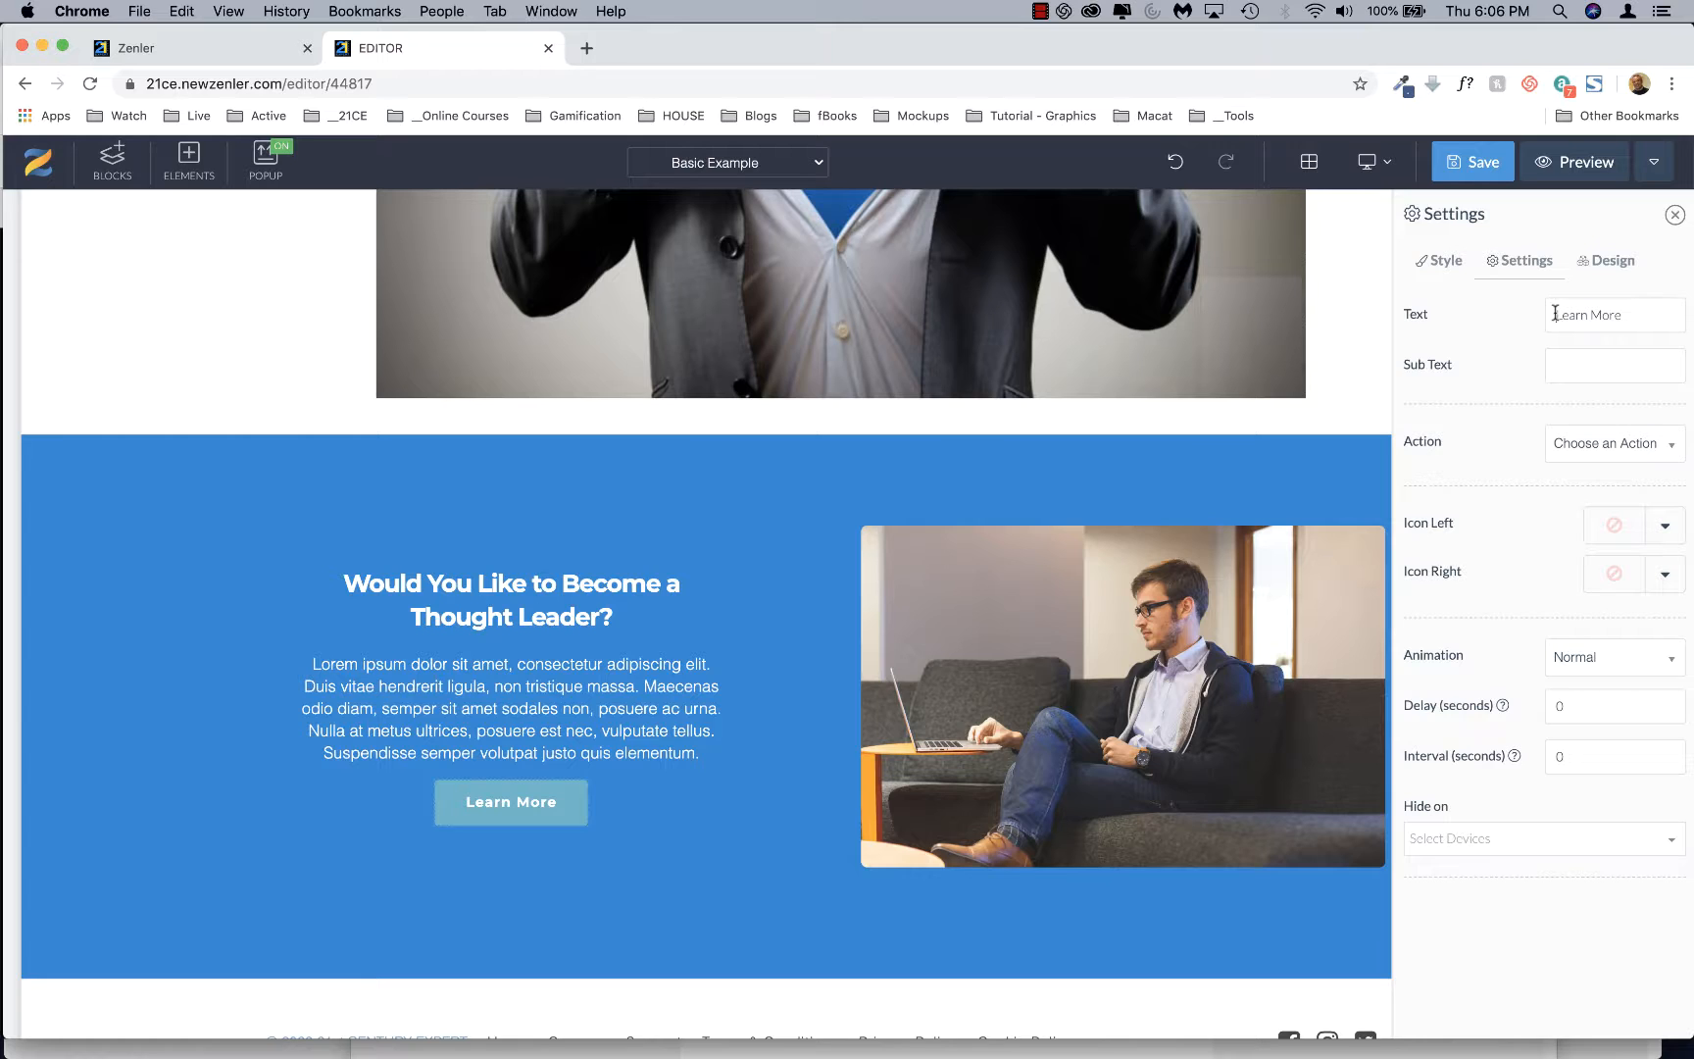
text(Sched)
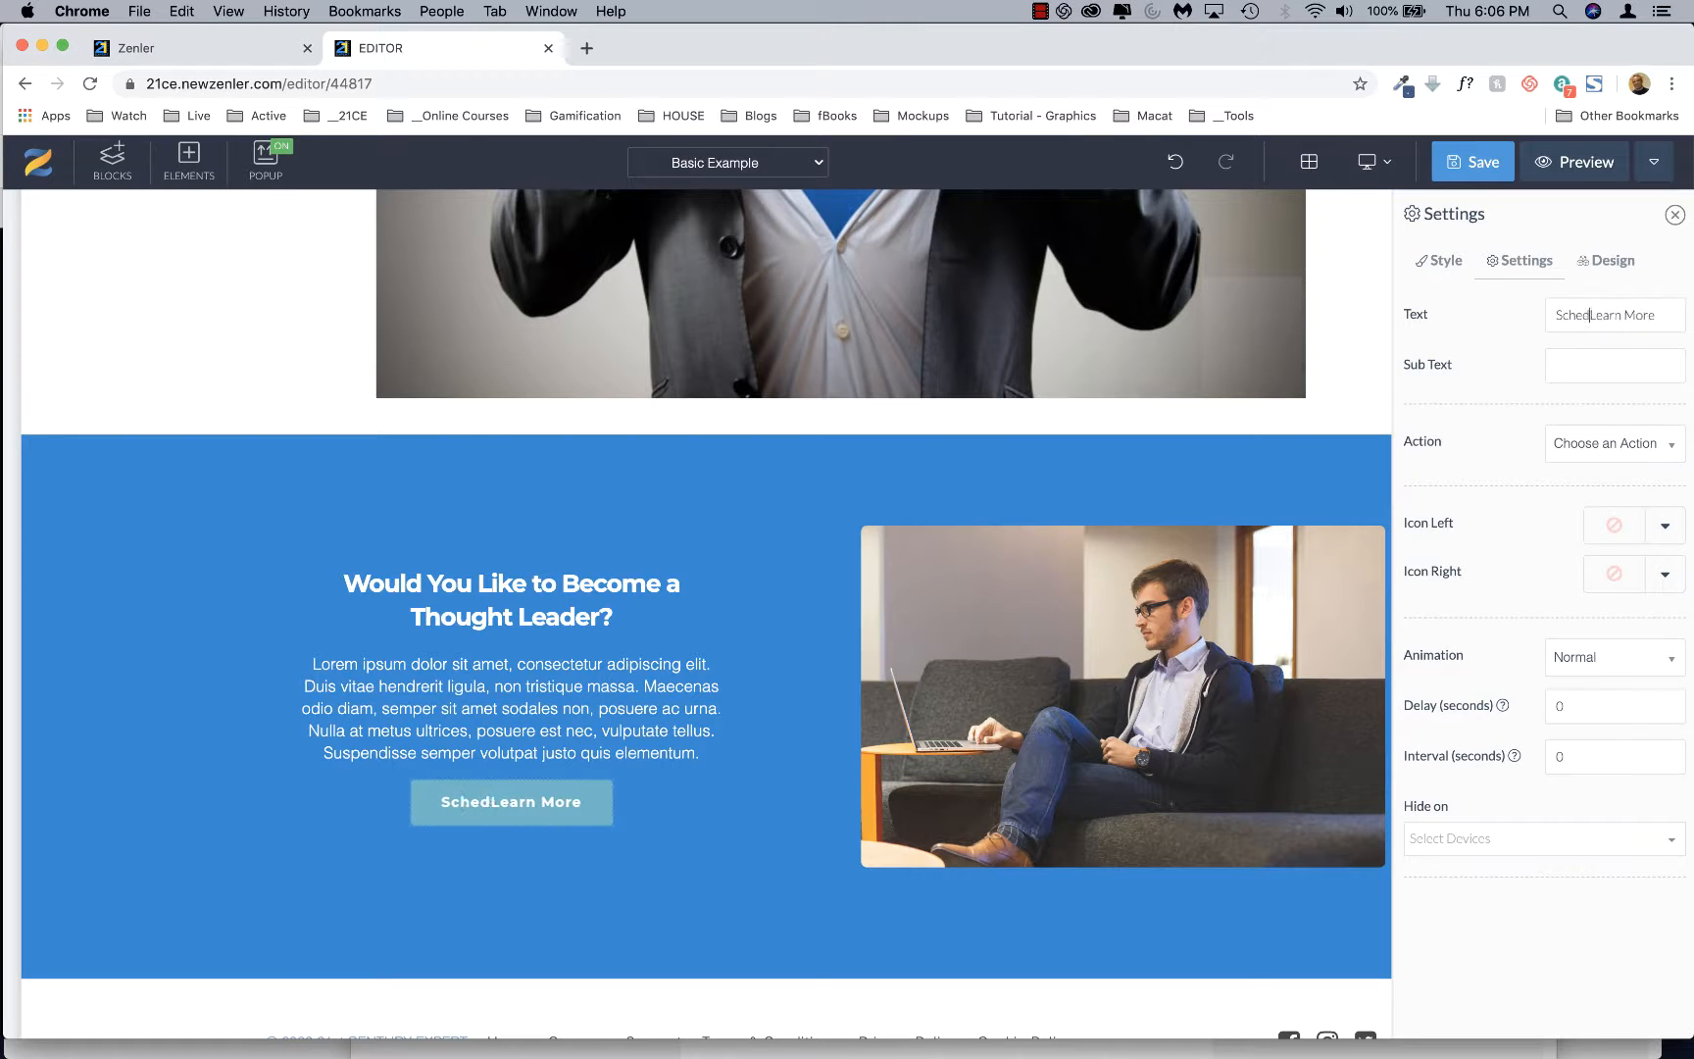
text(Schedule a Learn More)
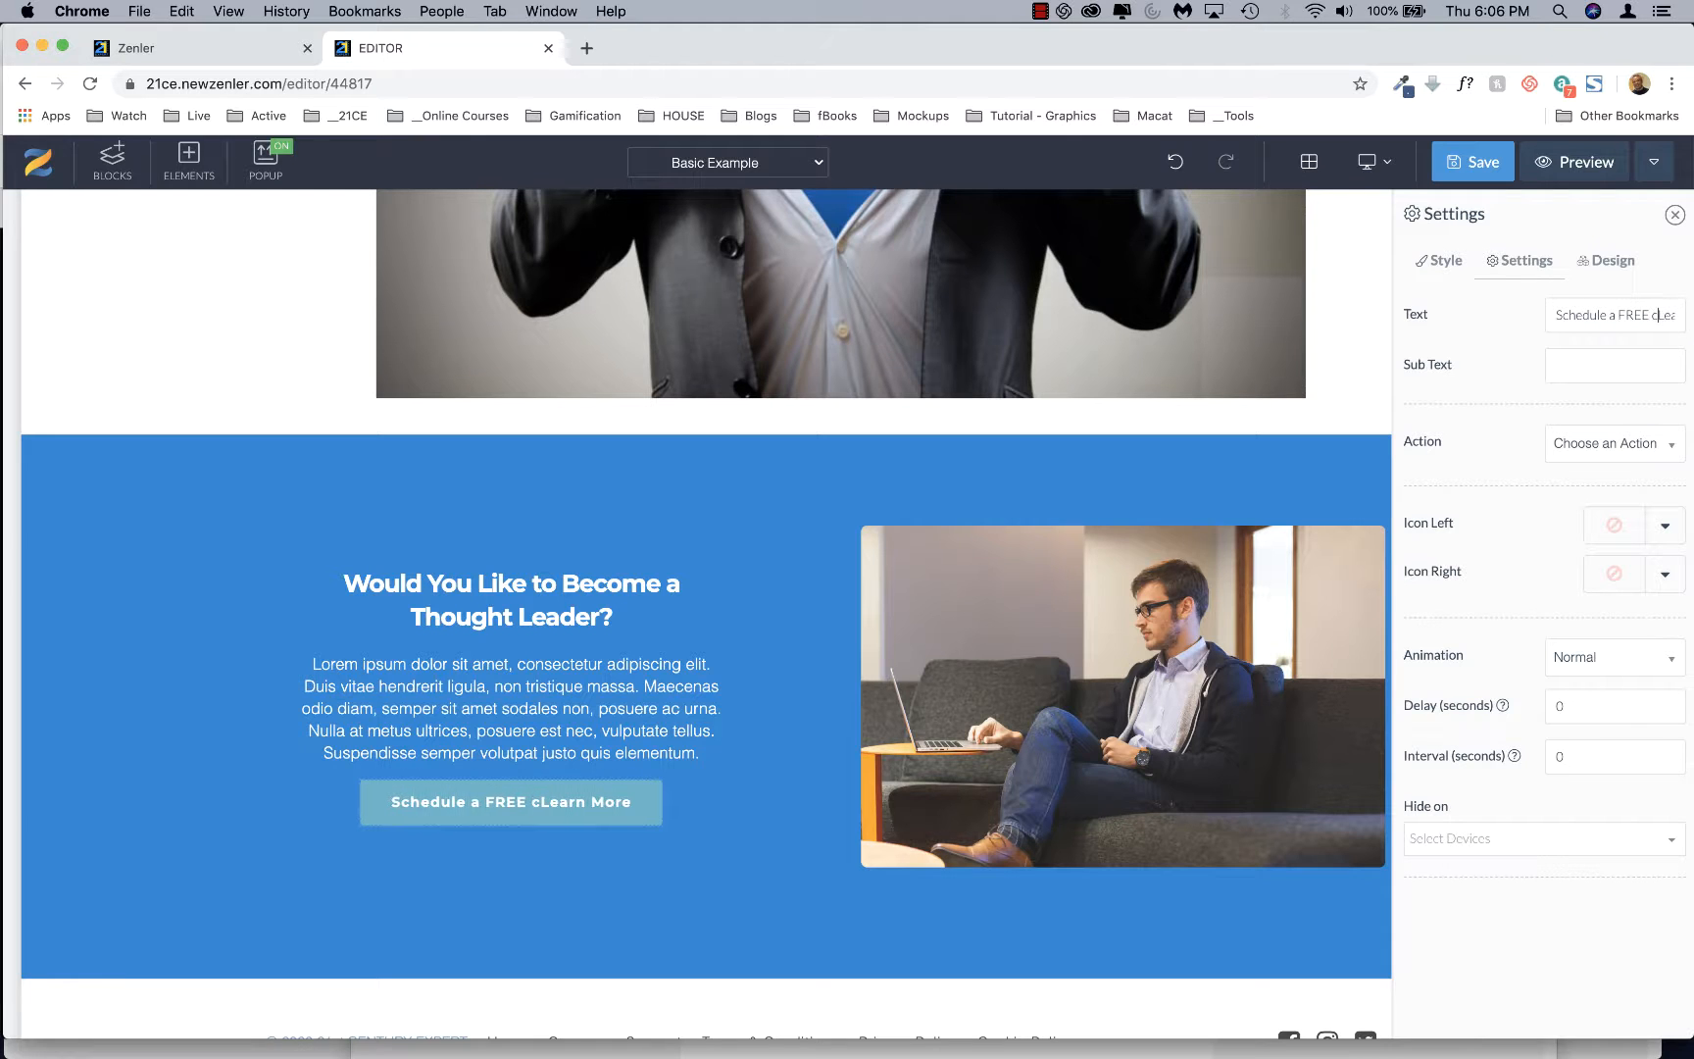
text(Call to)
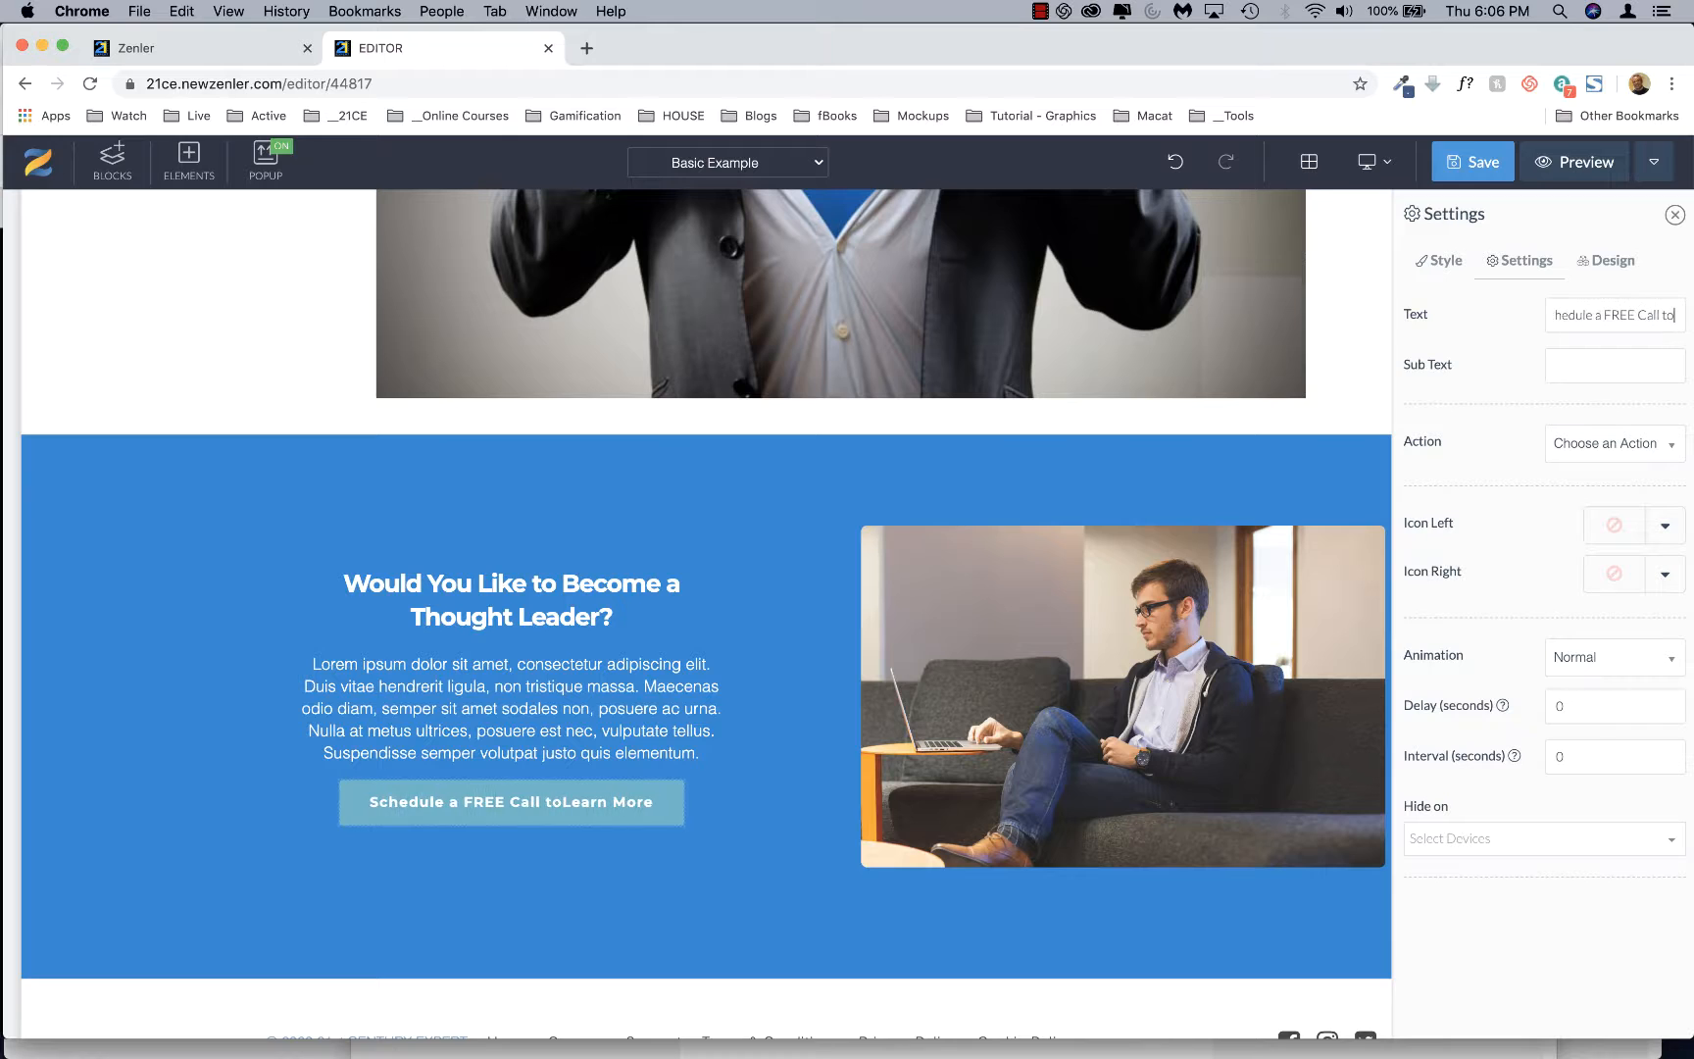
text(Learn)
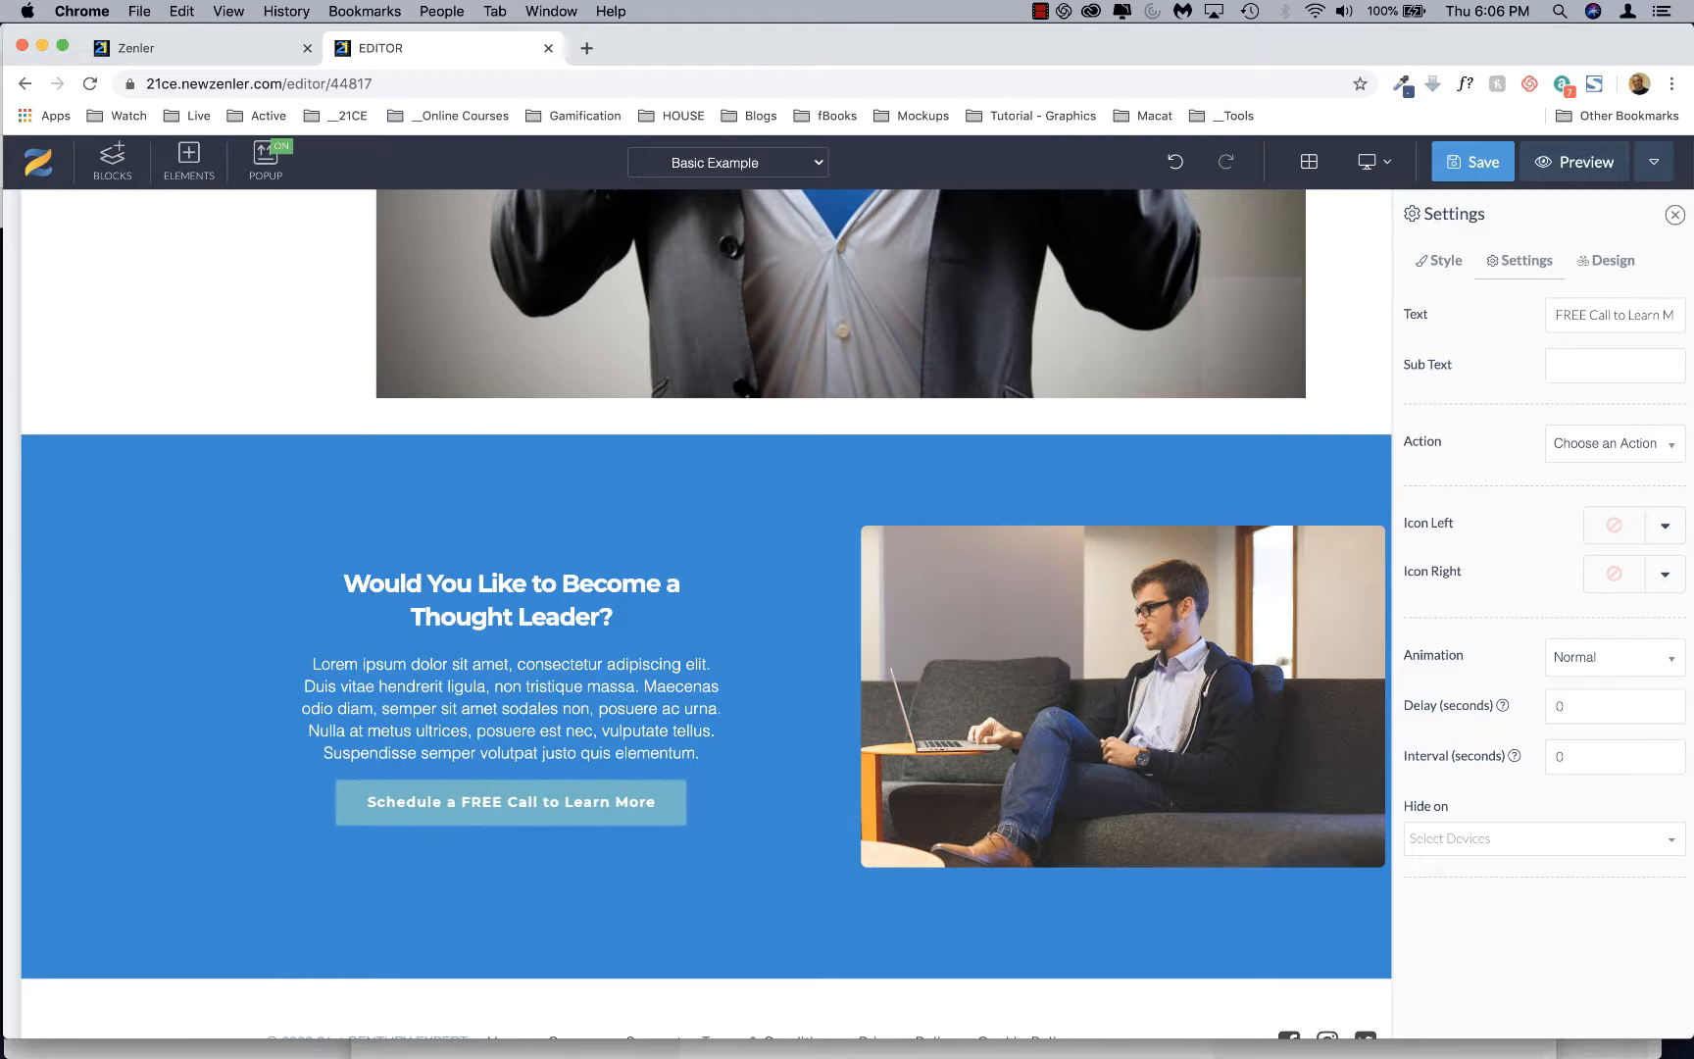
text(tLearn Mor)
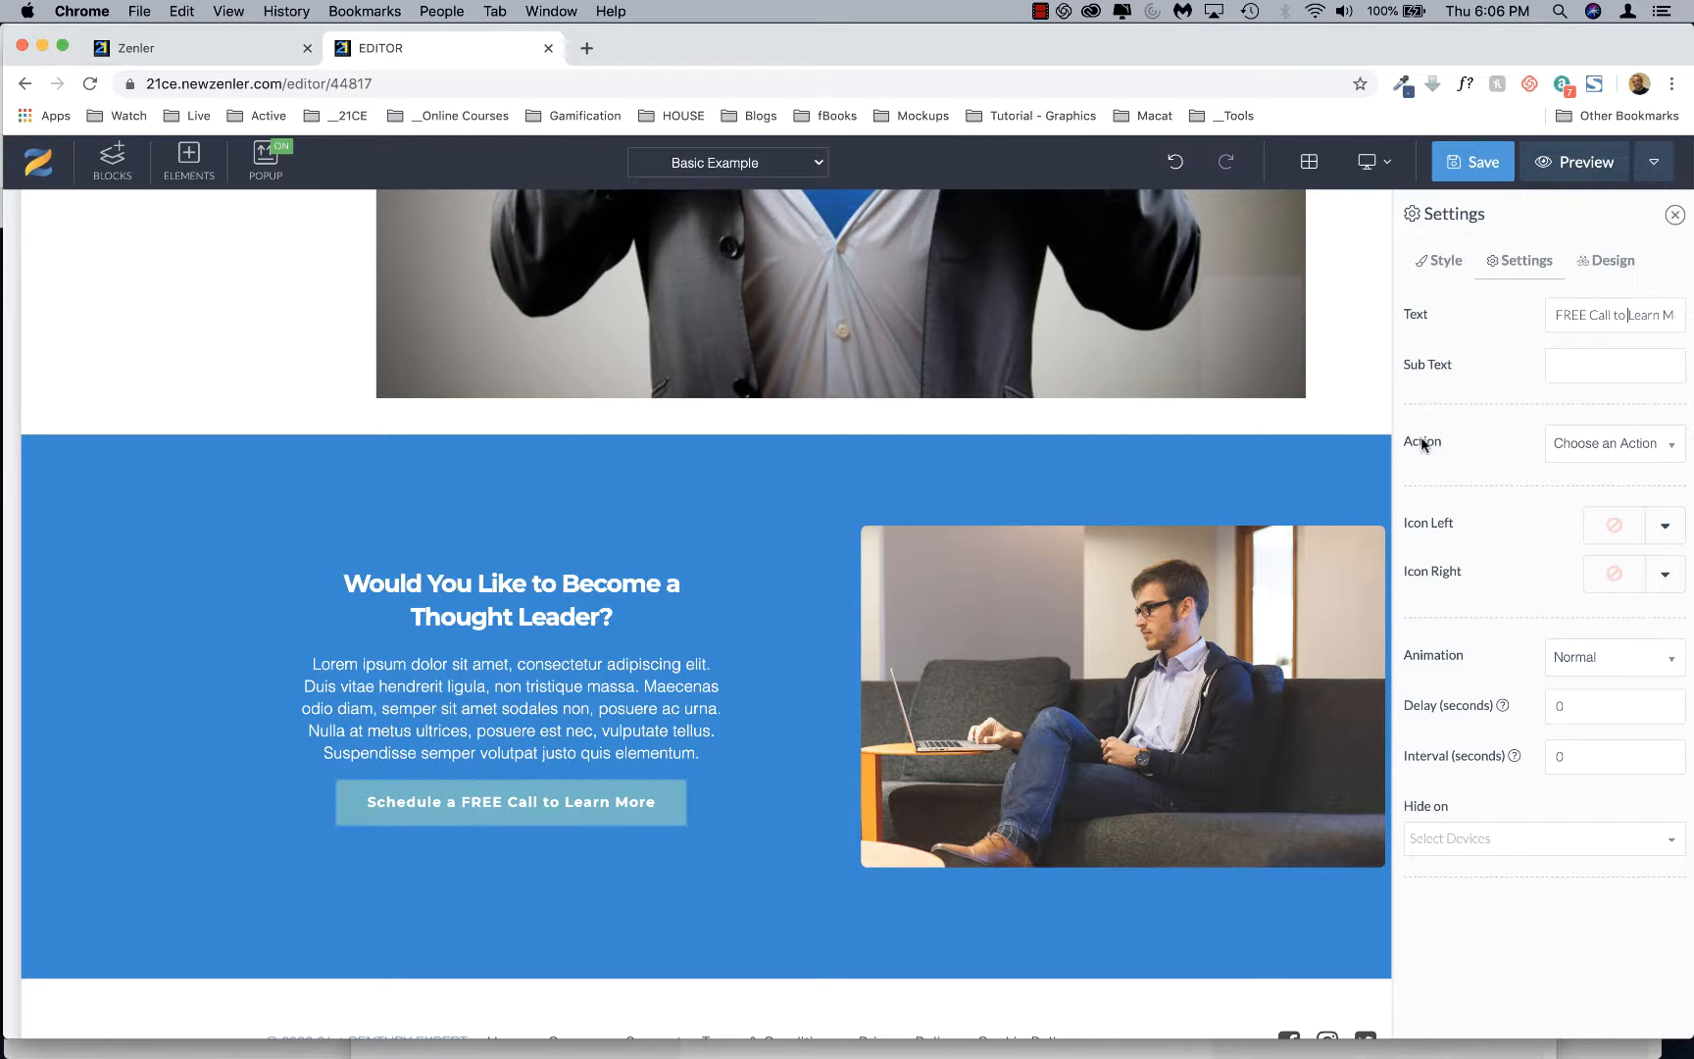
Set the button action to Go to Link with the Calendly URL, opening in a new tab.
click(1609, 443)
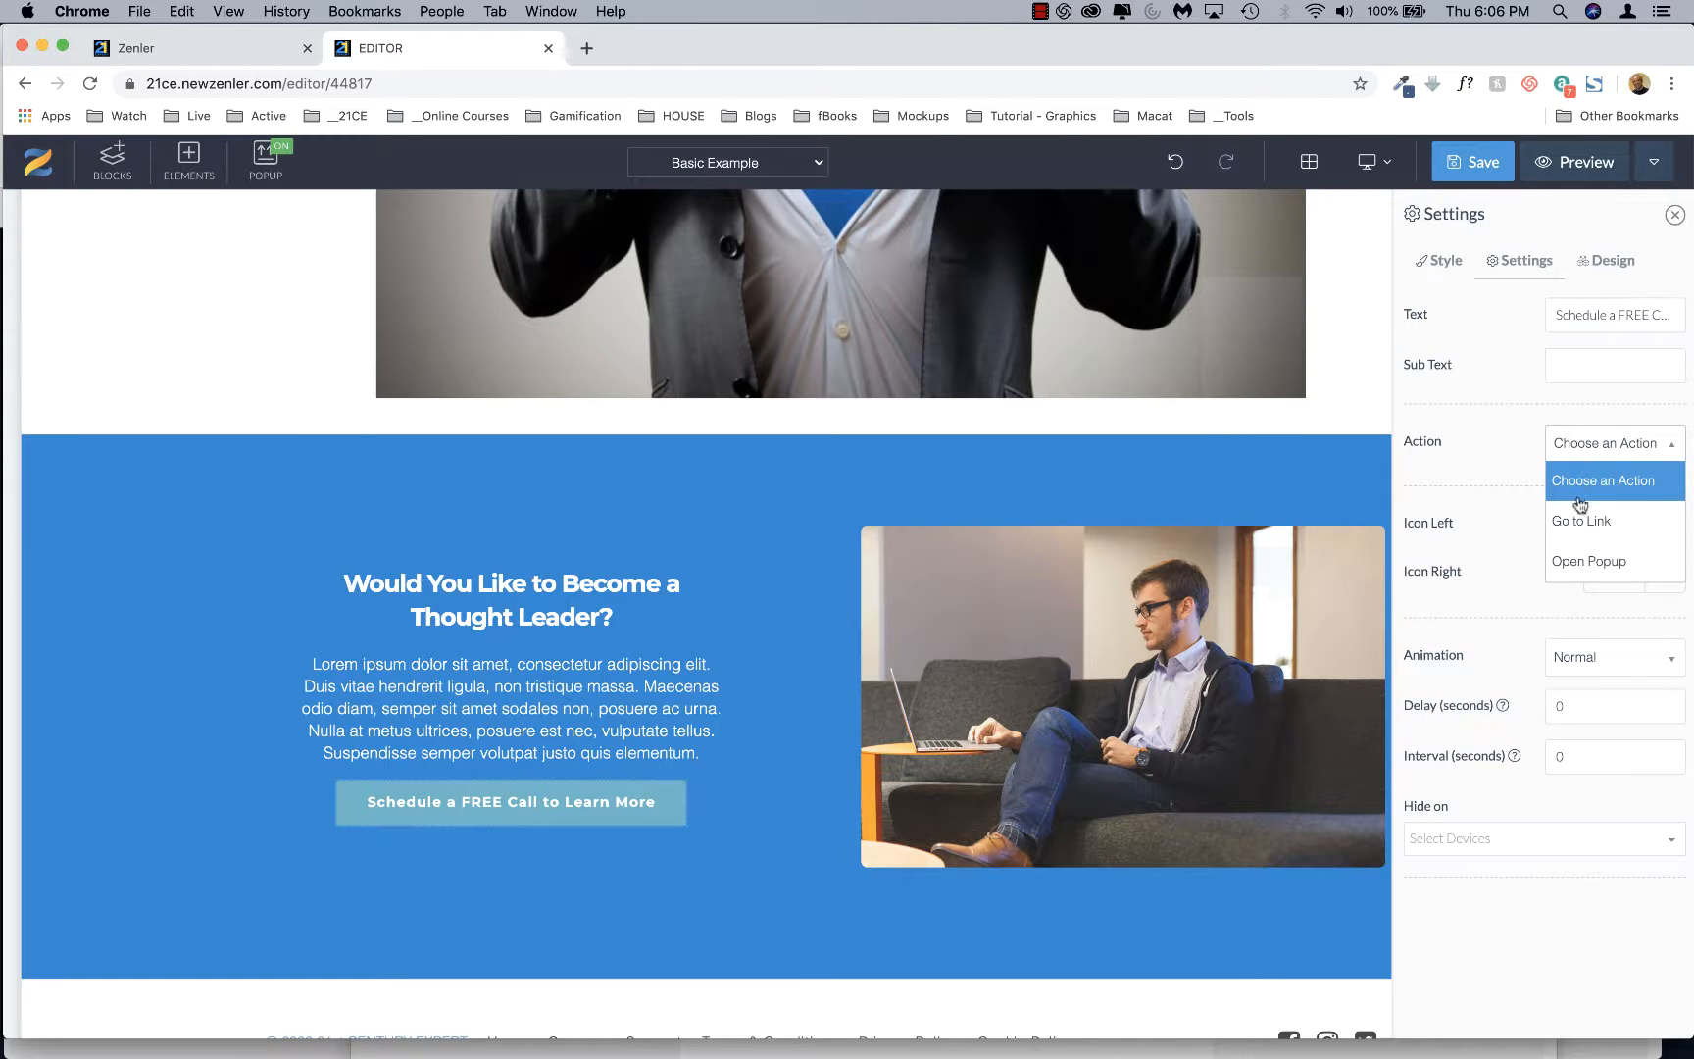
click(1578, 519)
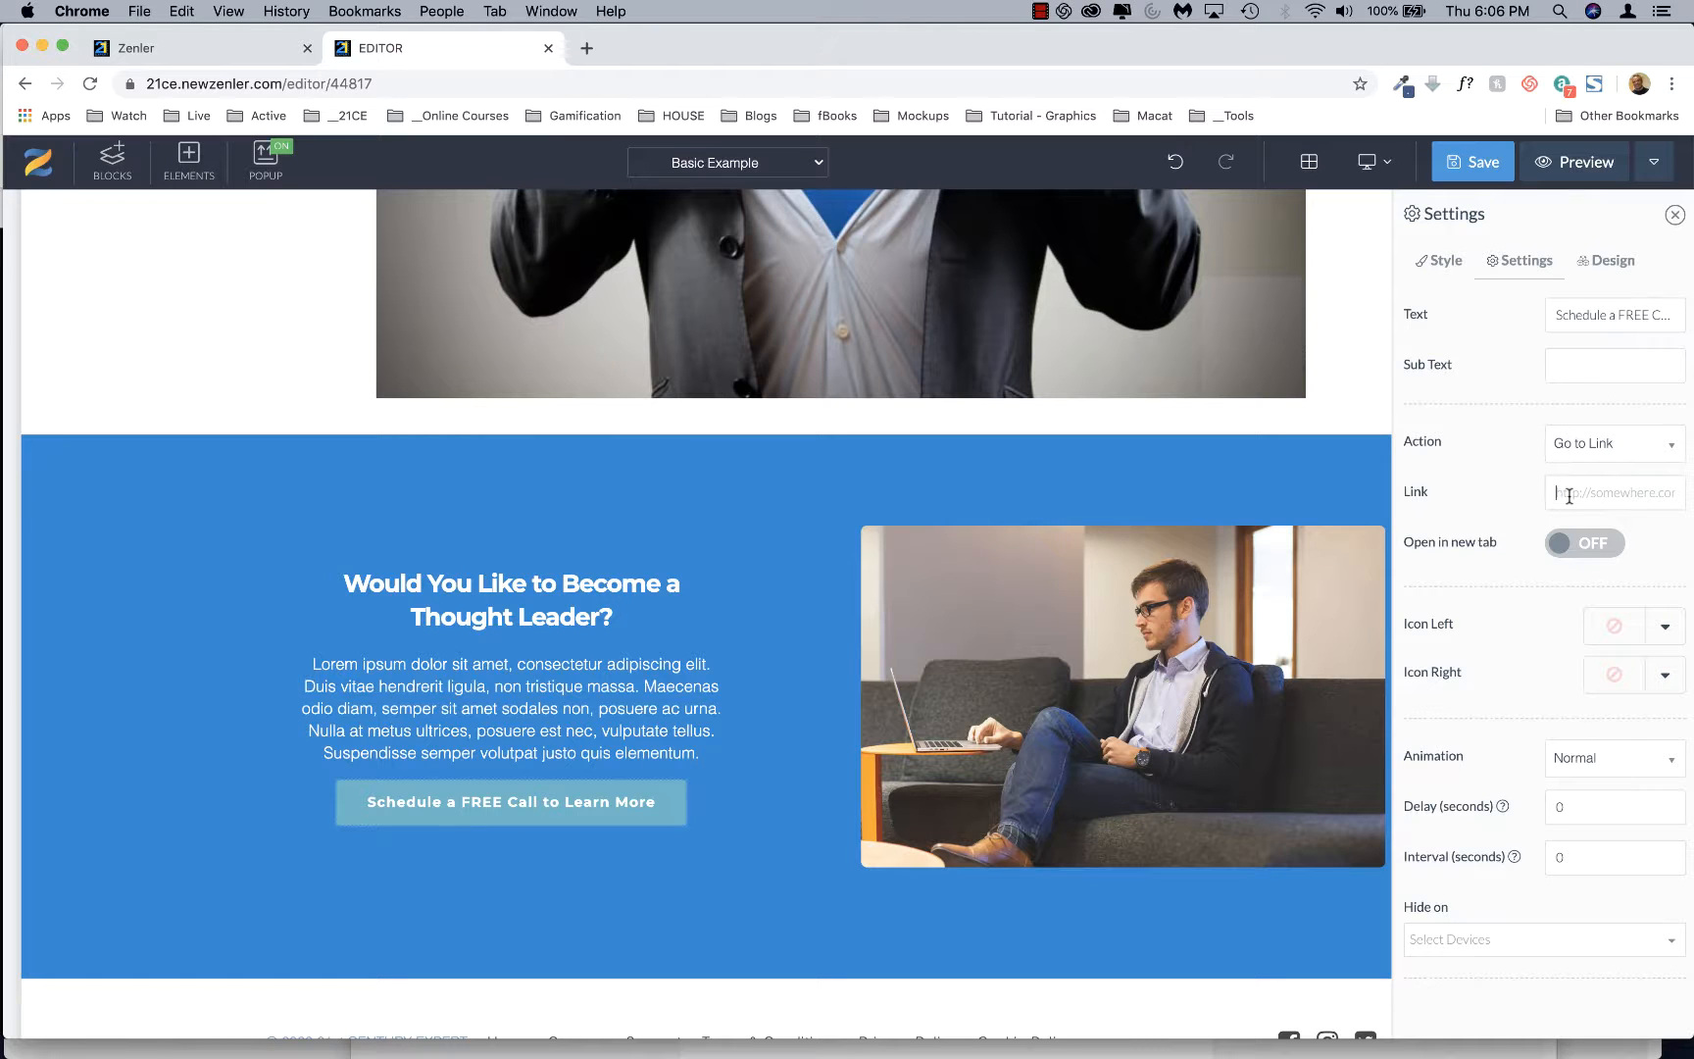
text(h)
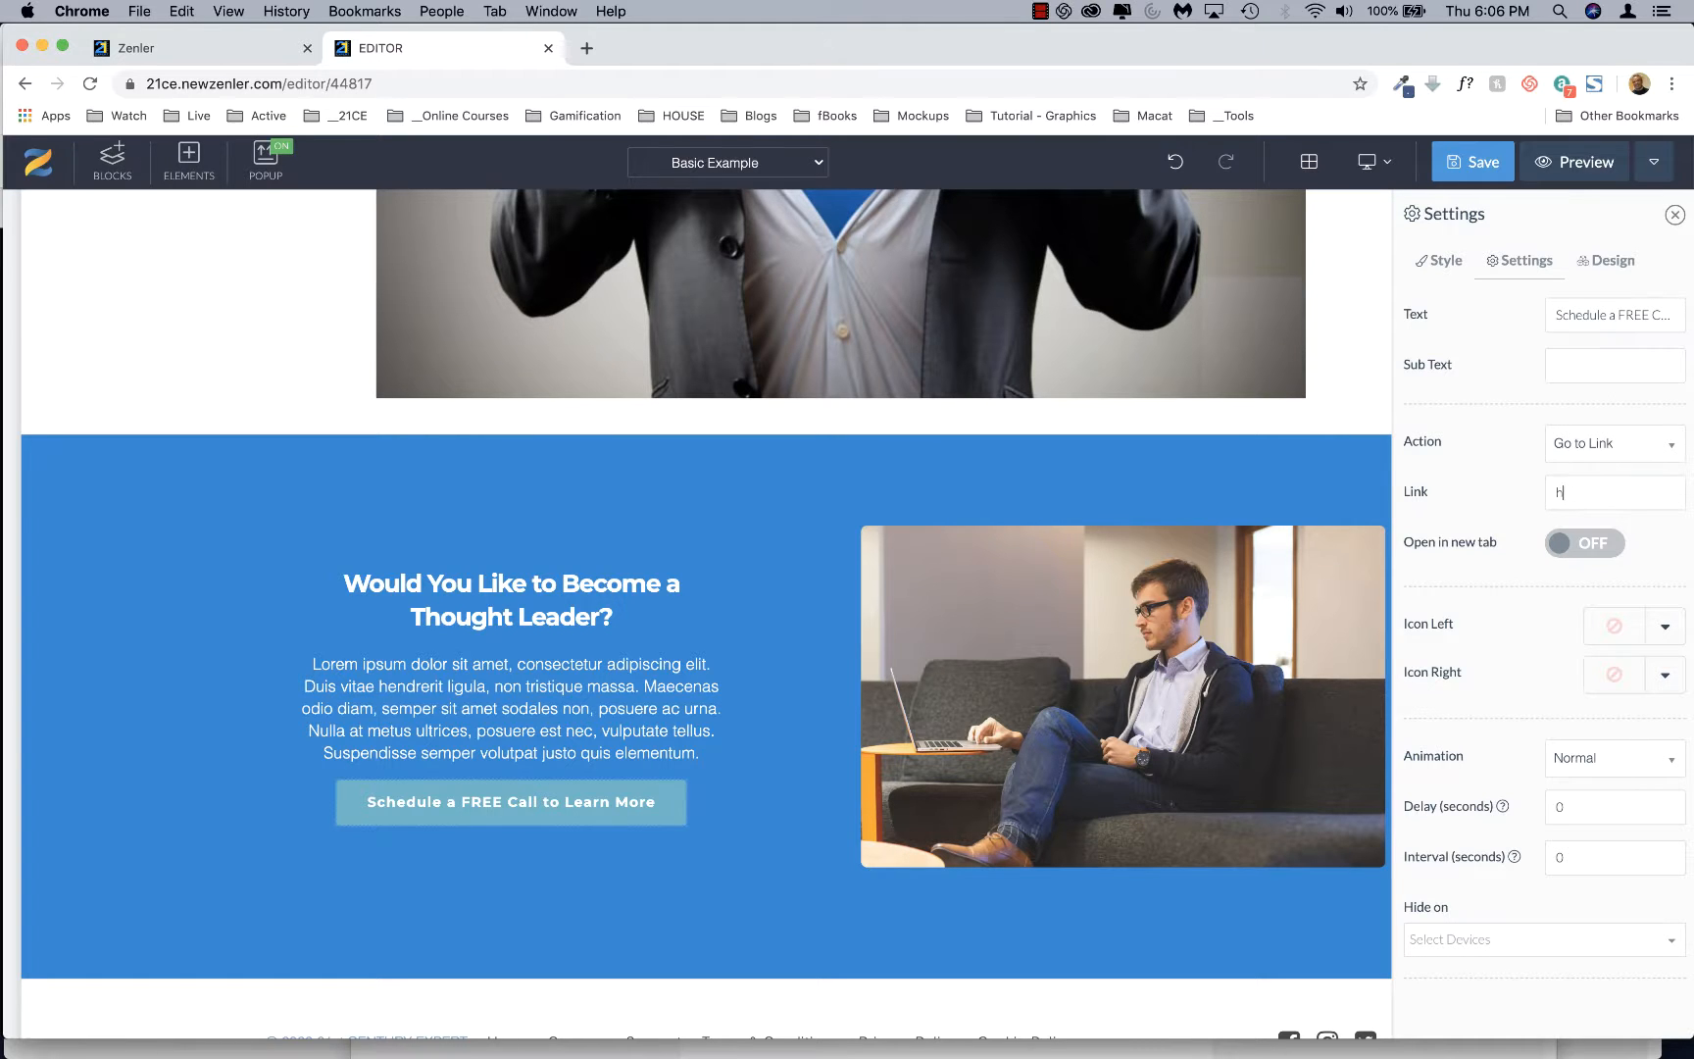
text(ttps)
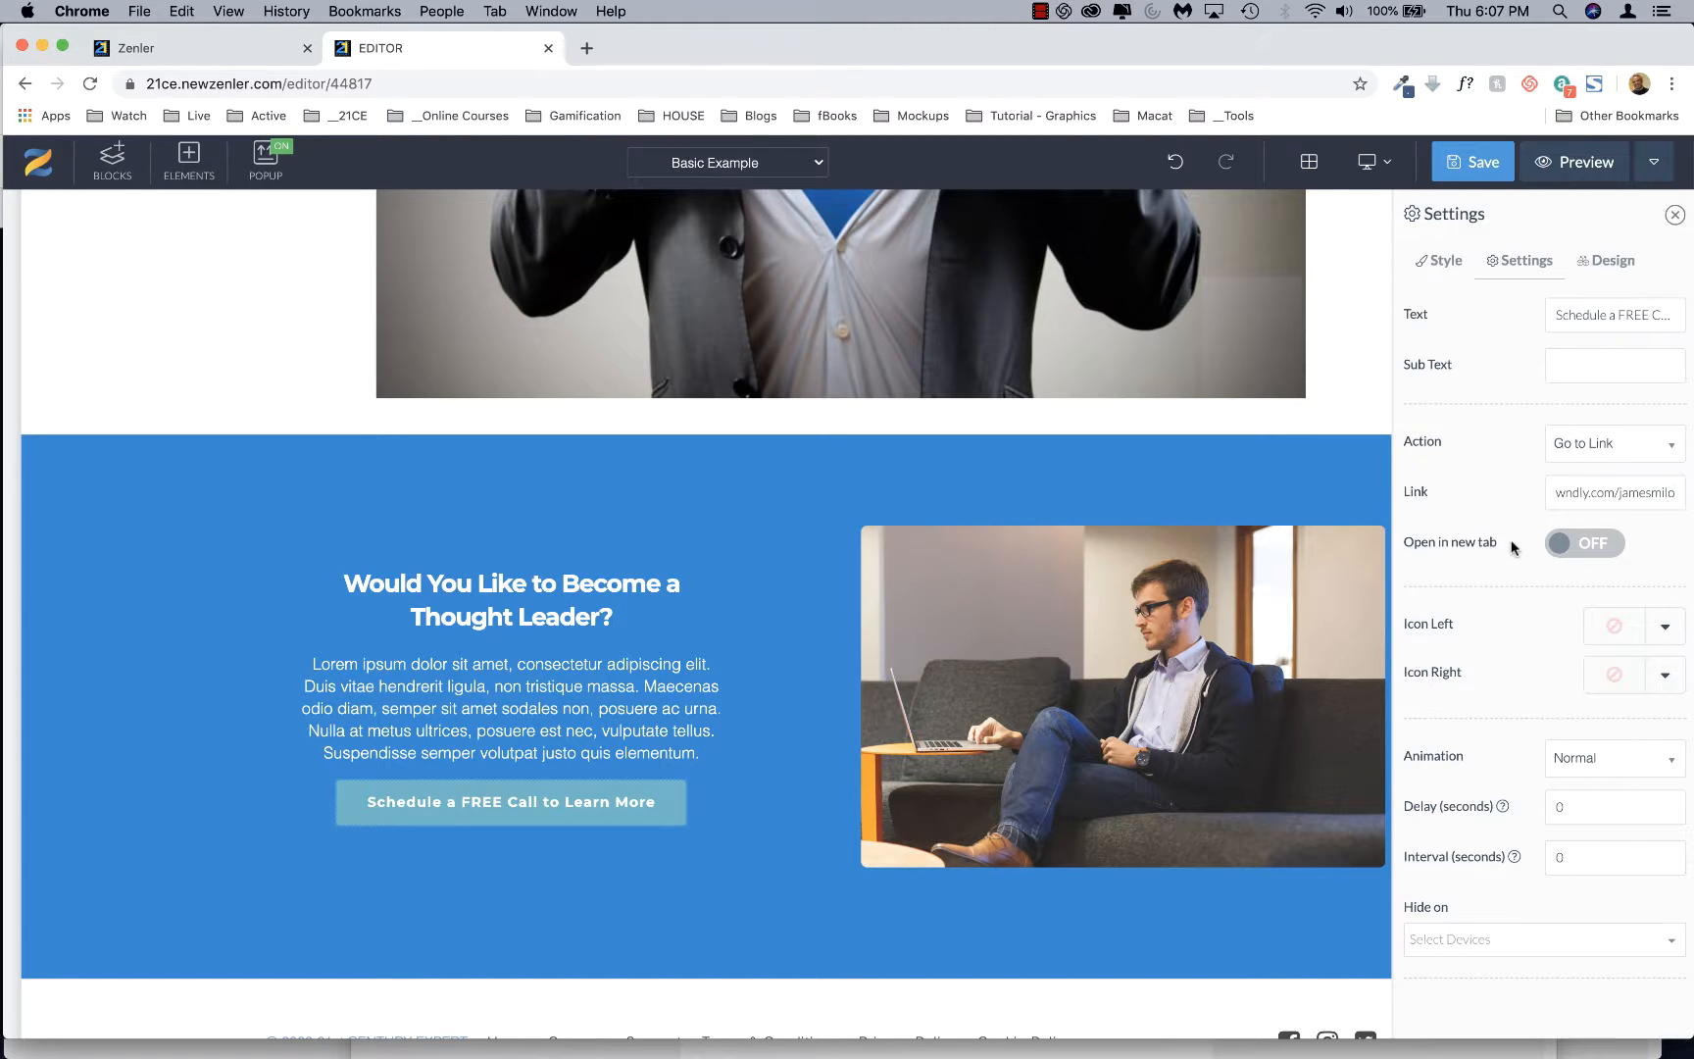
click(1584, 542)
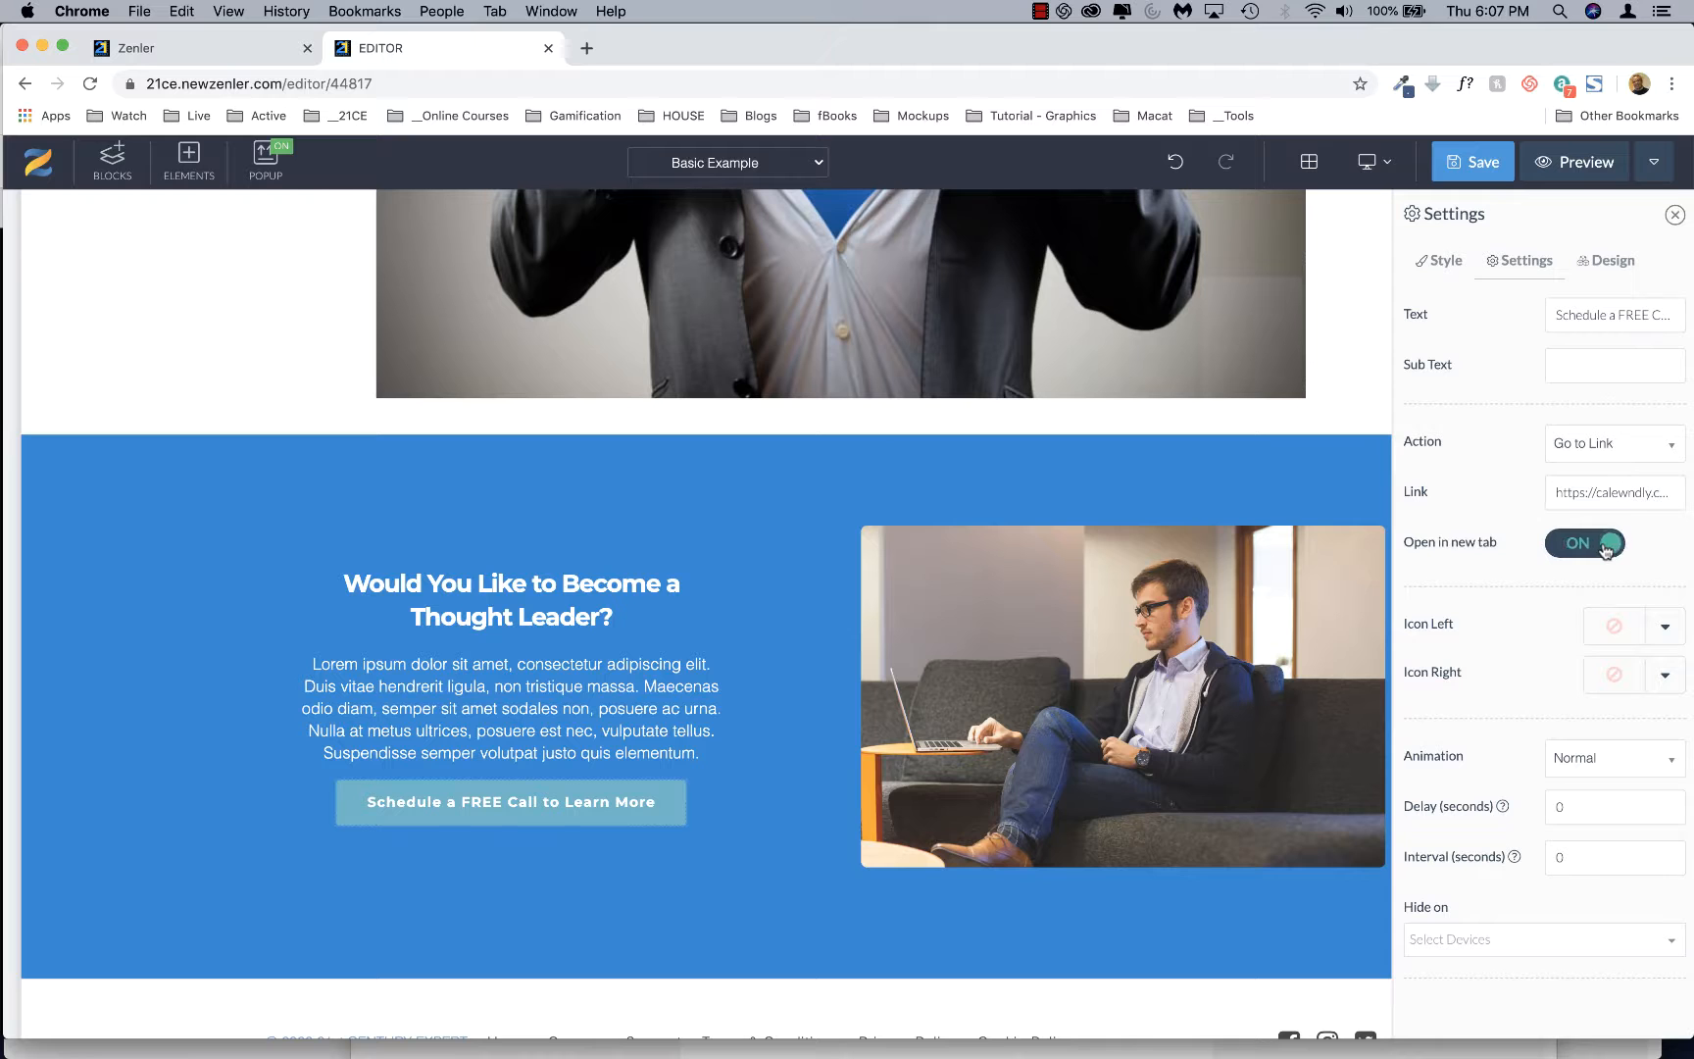
Save the page, close the button settings, and preview the page.
click(1471, 162)
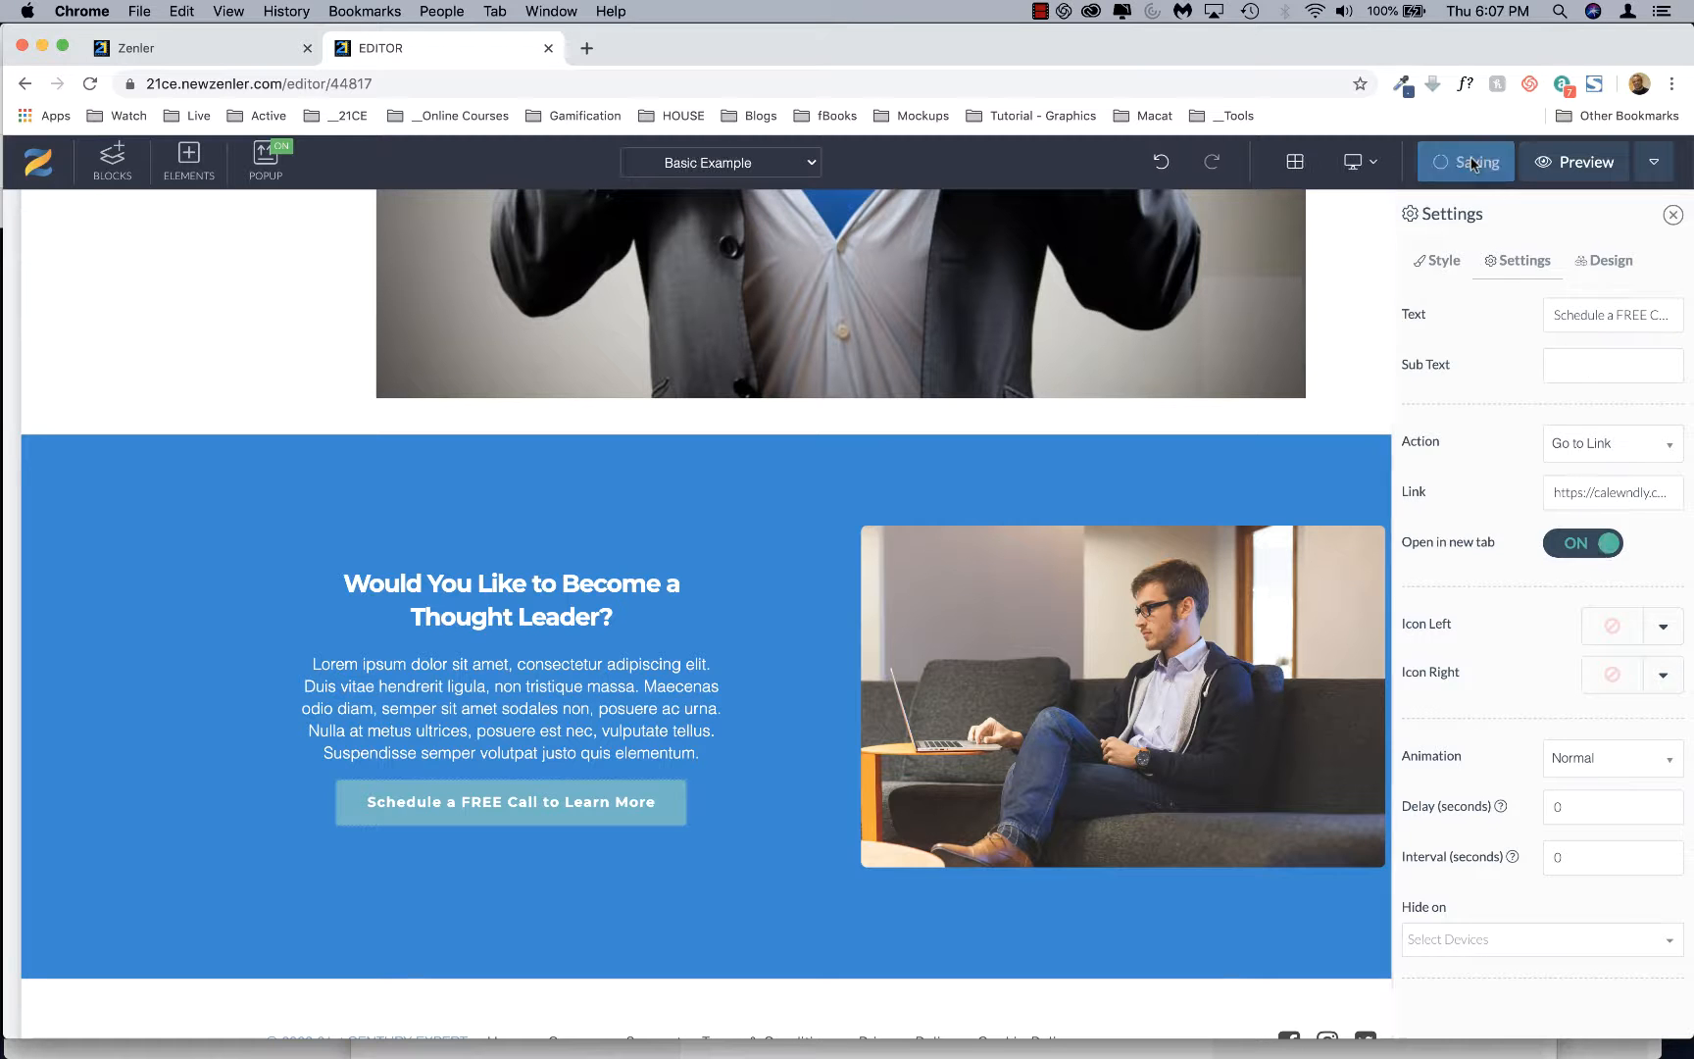
click(1465, 161)
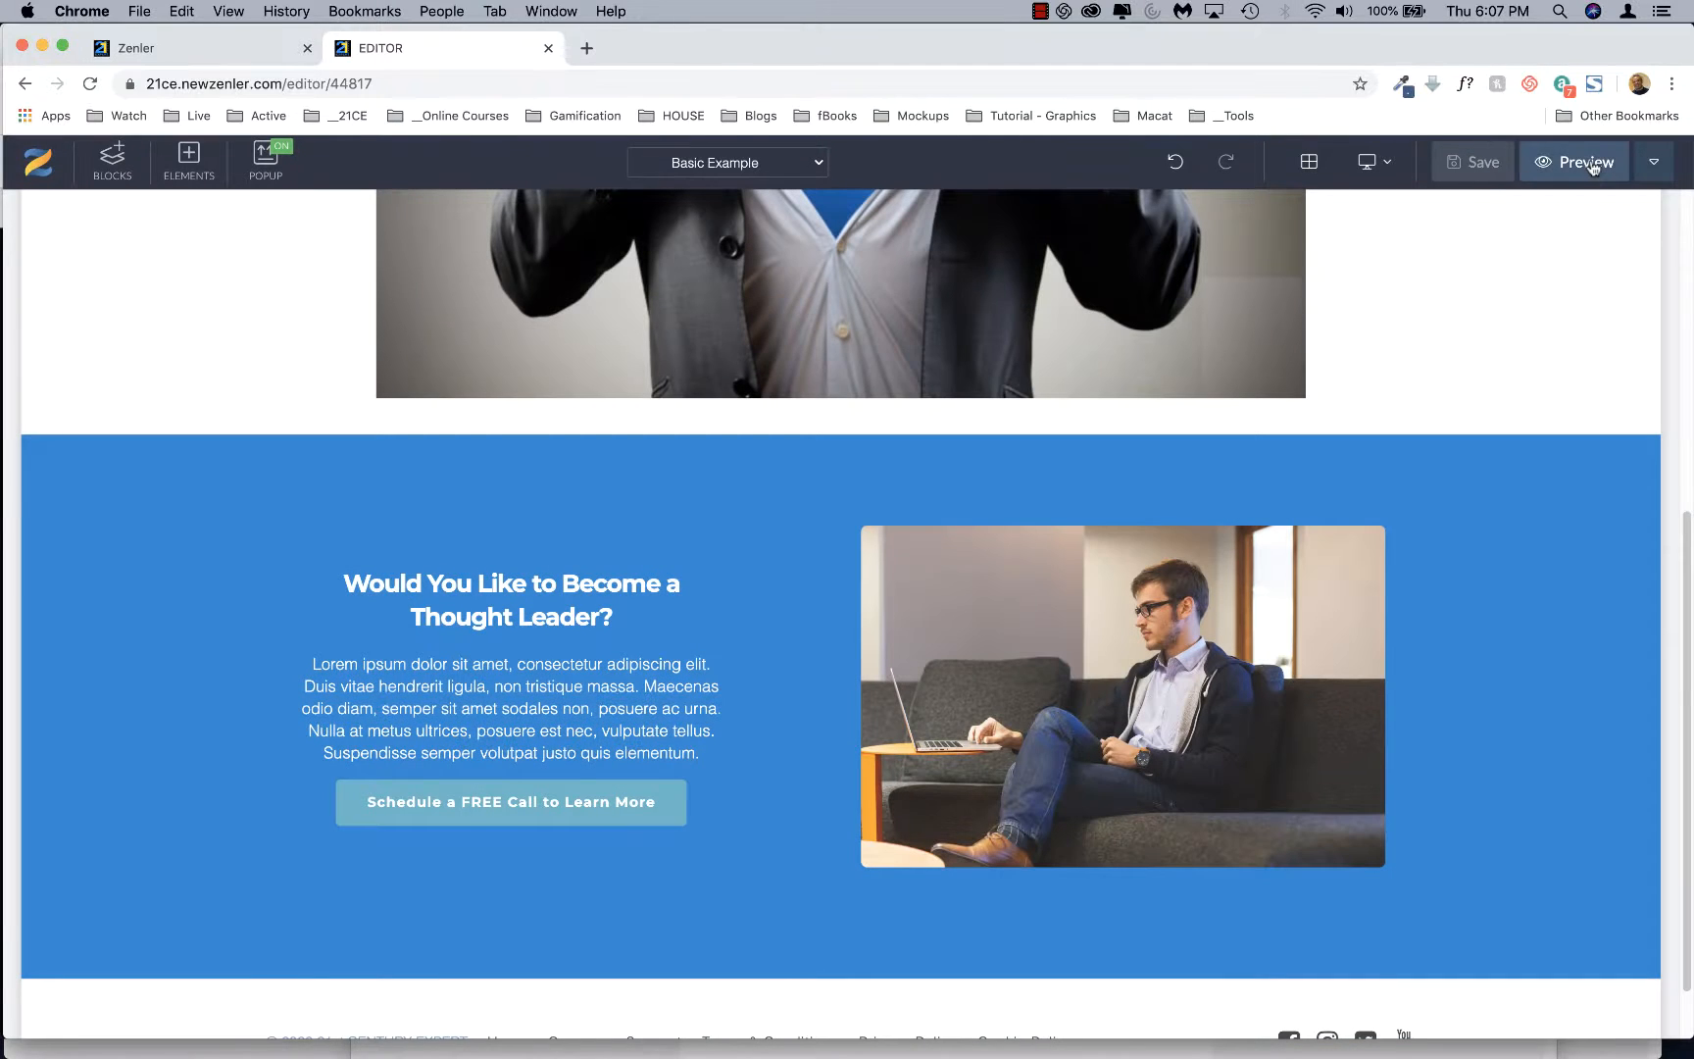
click(1573, 161)
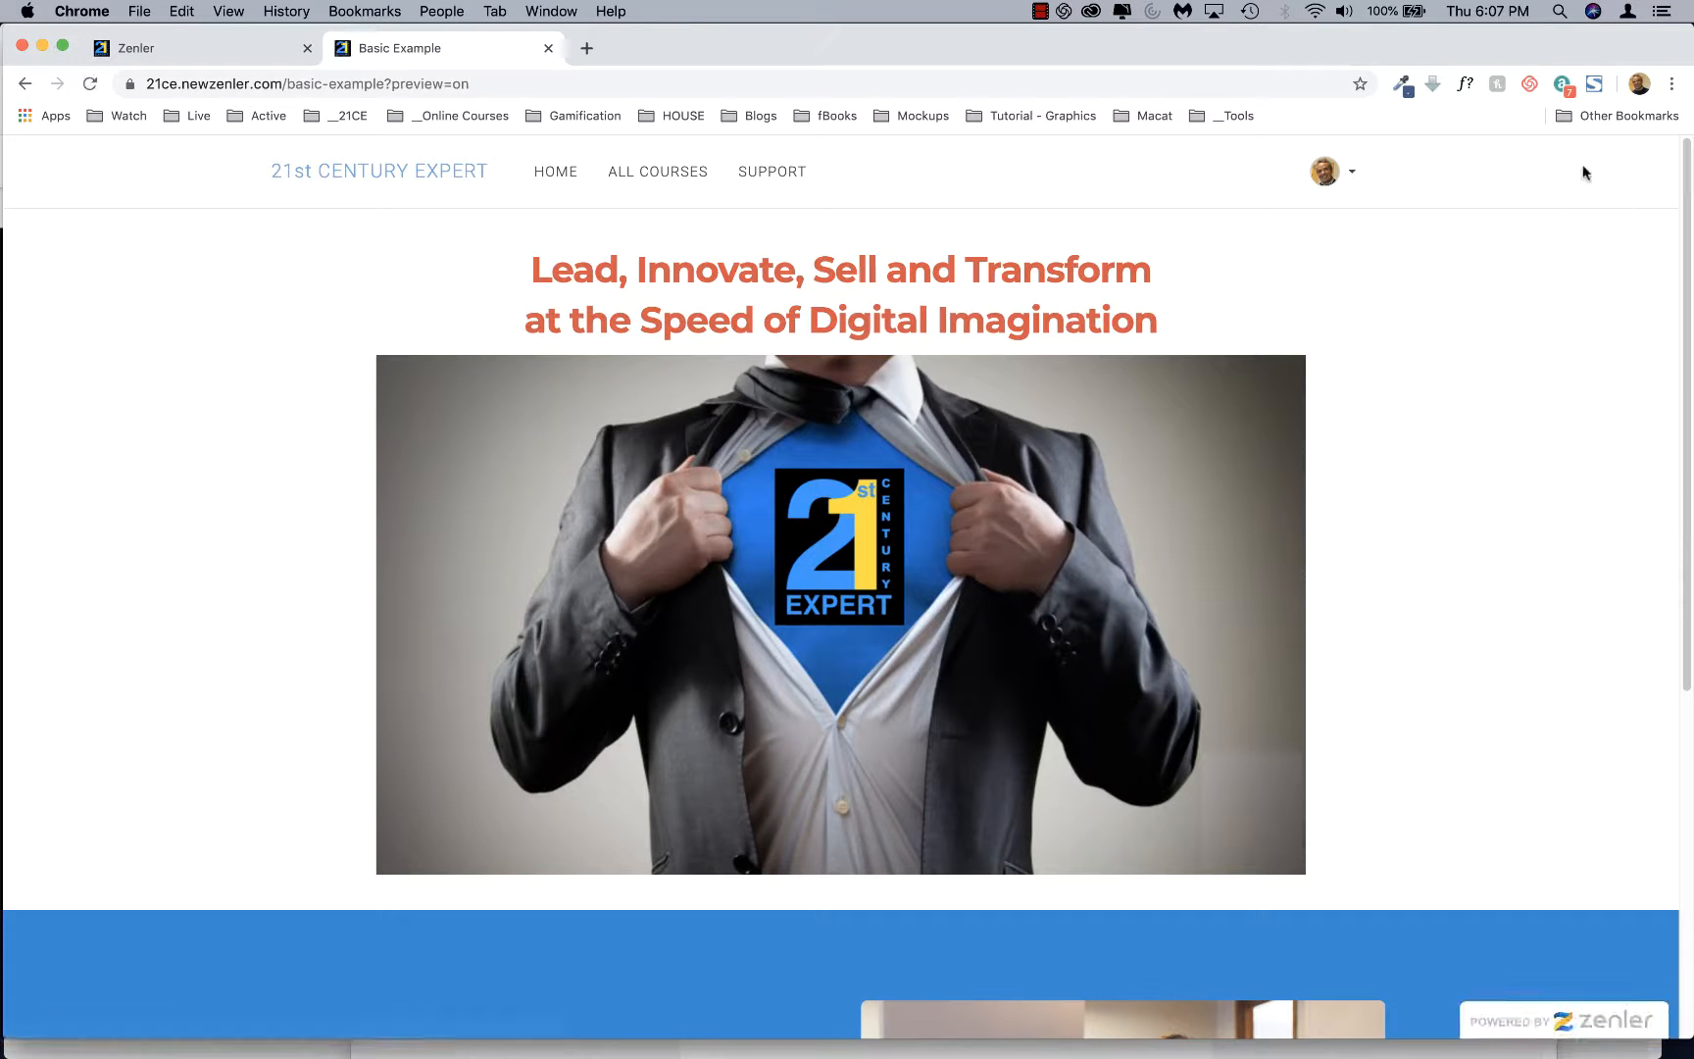
mouse_move(1534, 267)
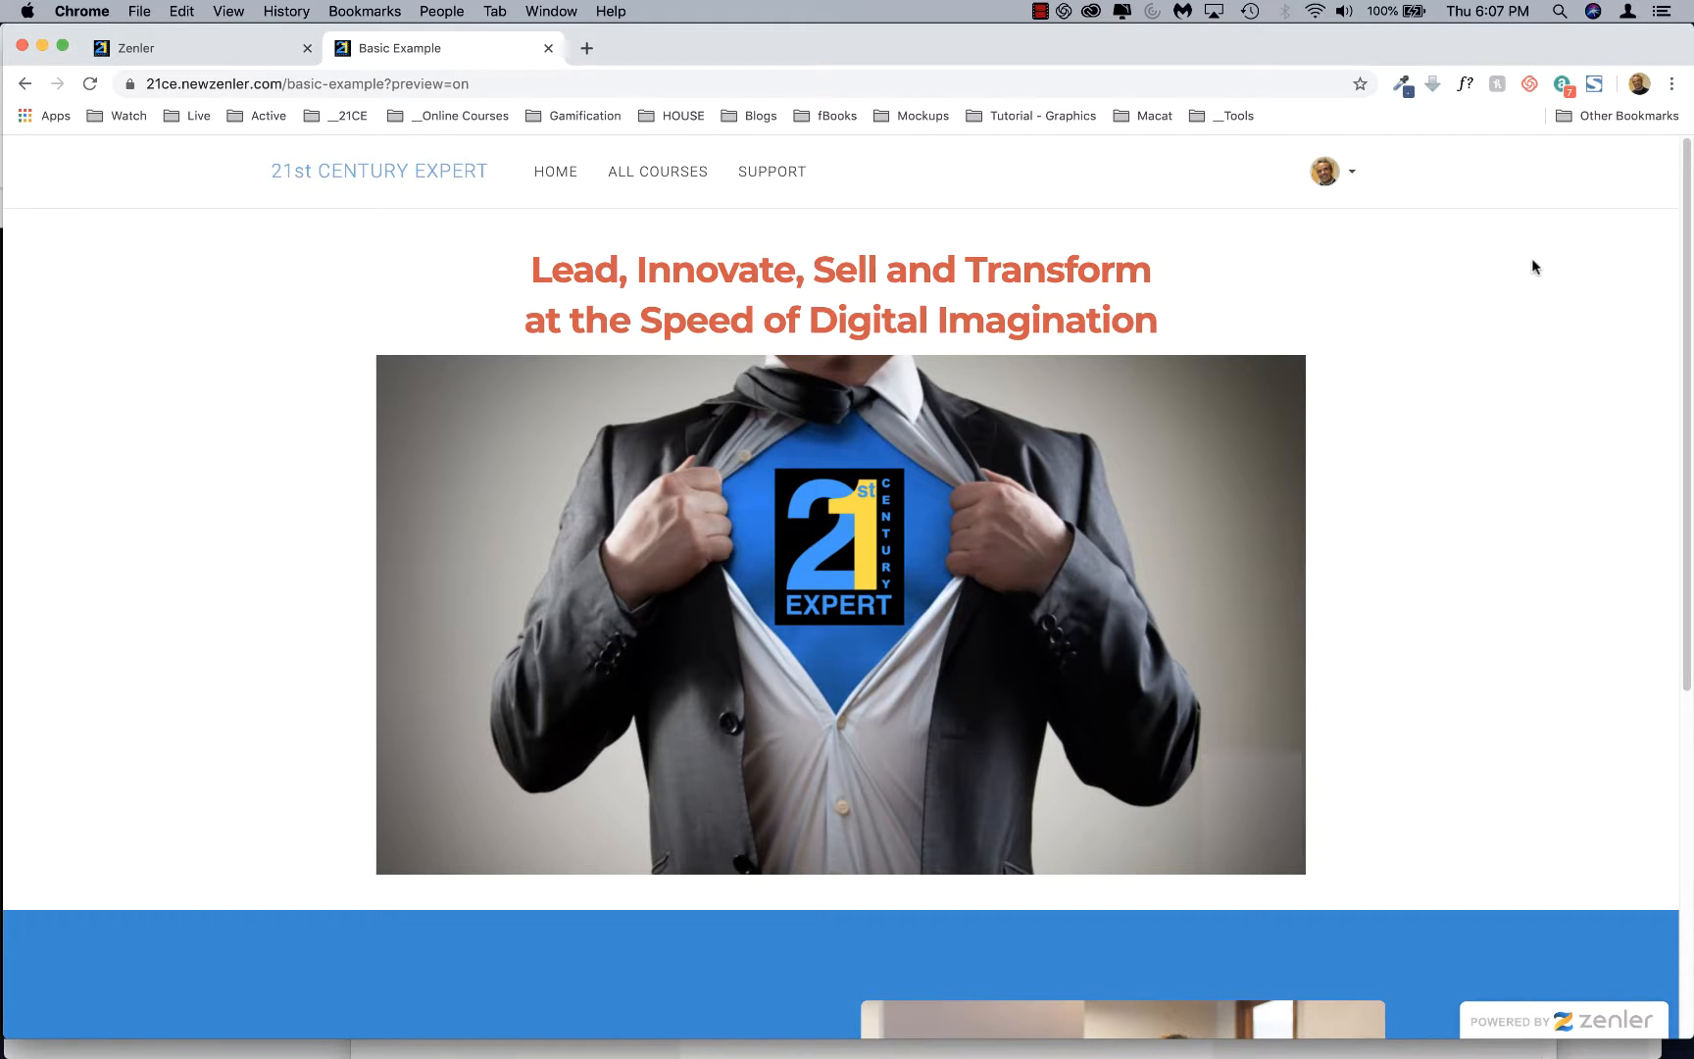
In the preview, scroll down and test the 'Schedule a FREE Call to Learn More' button.
scroll(down, 3)
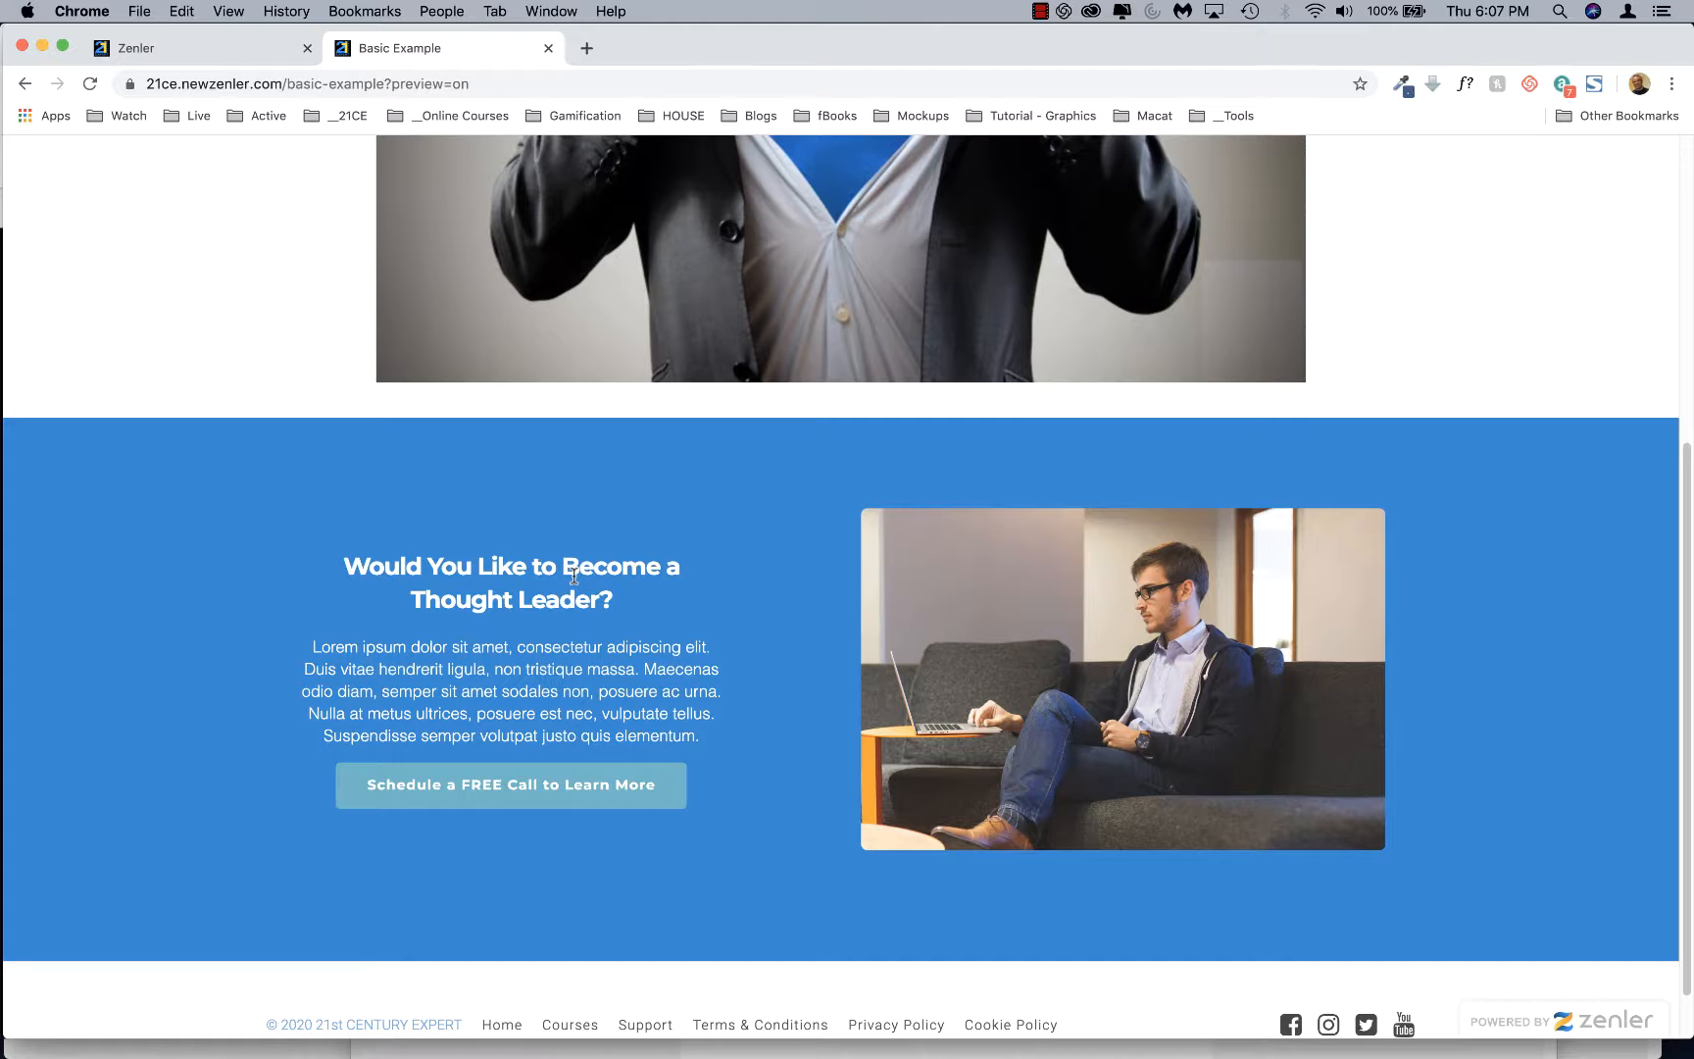
scroll(down, 3)
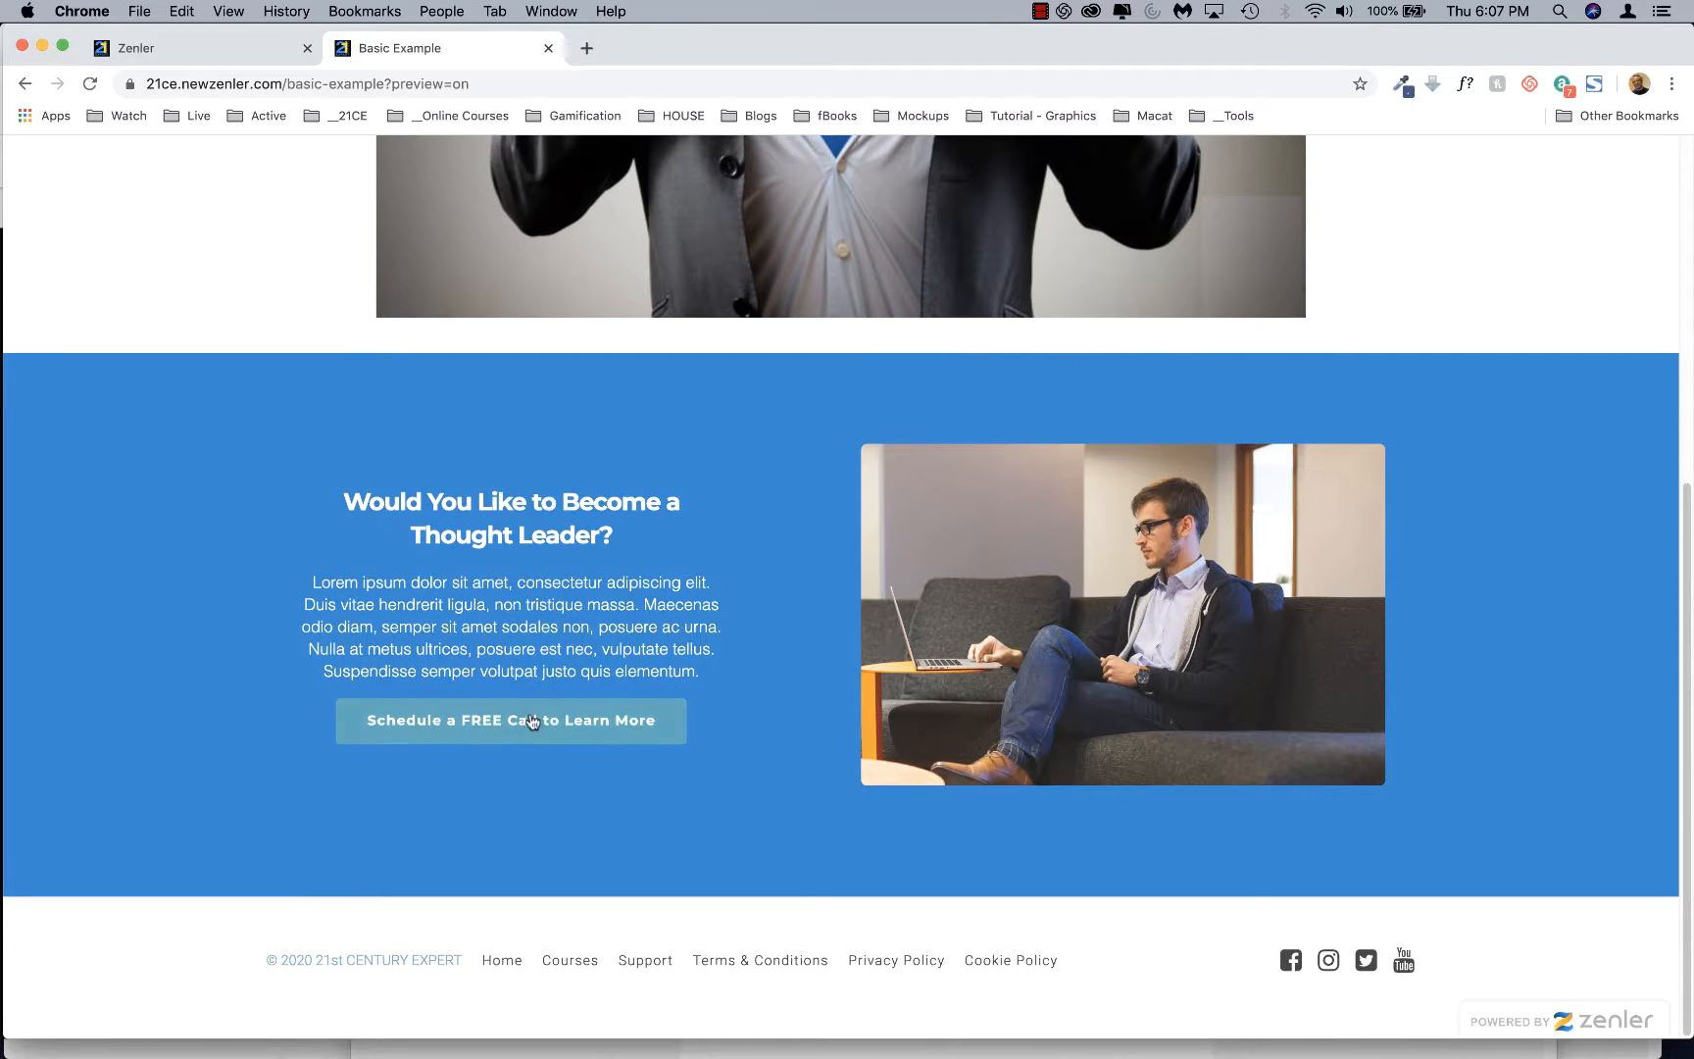
click(509, 721)
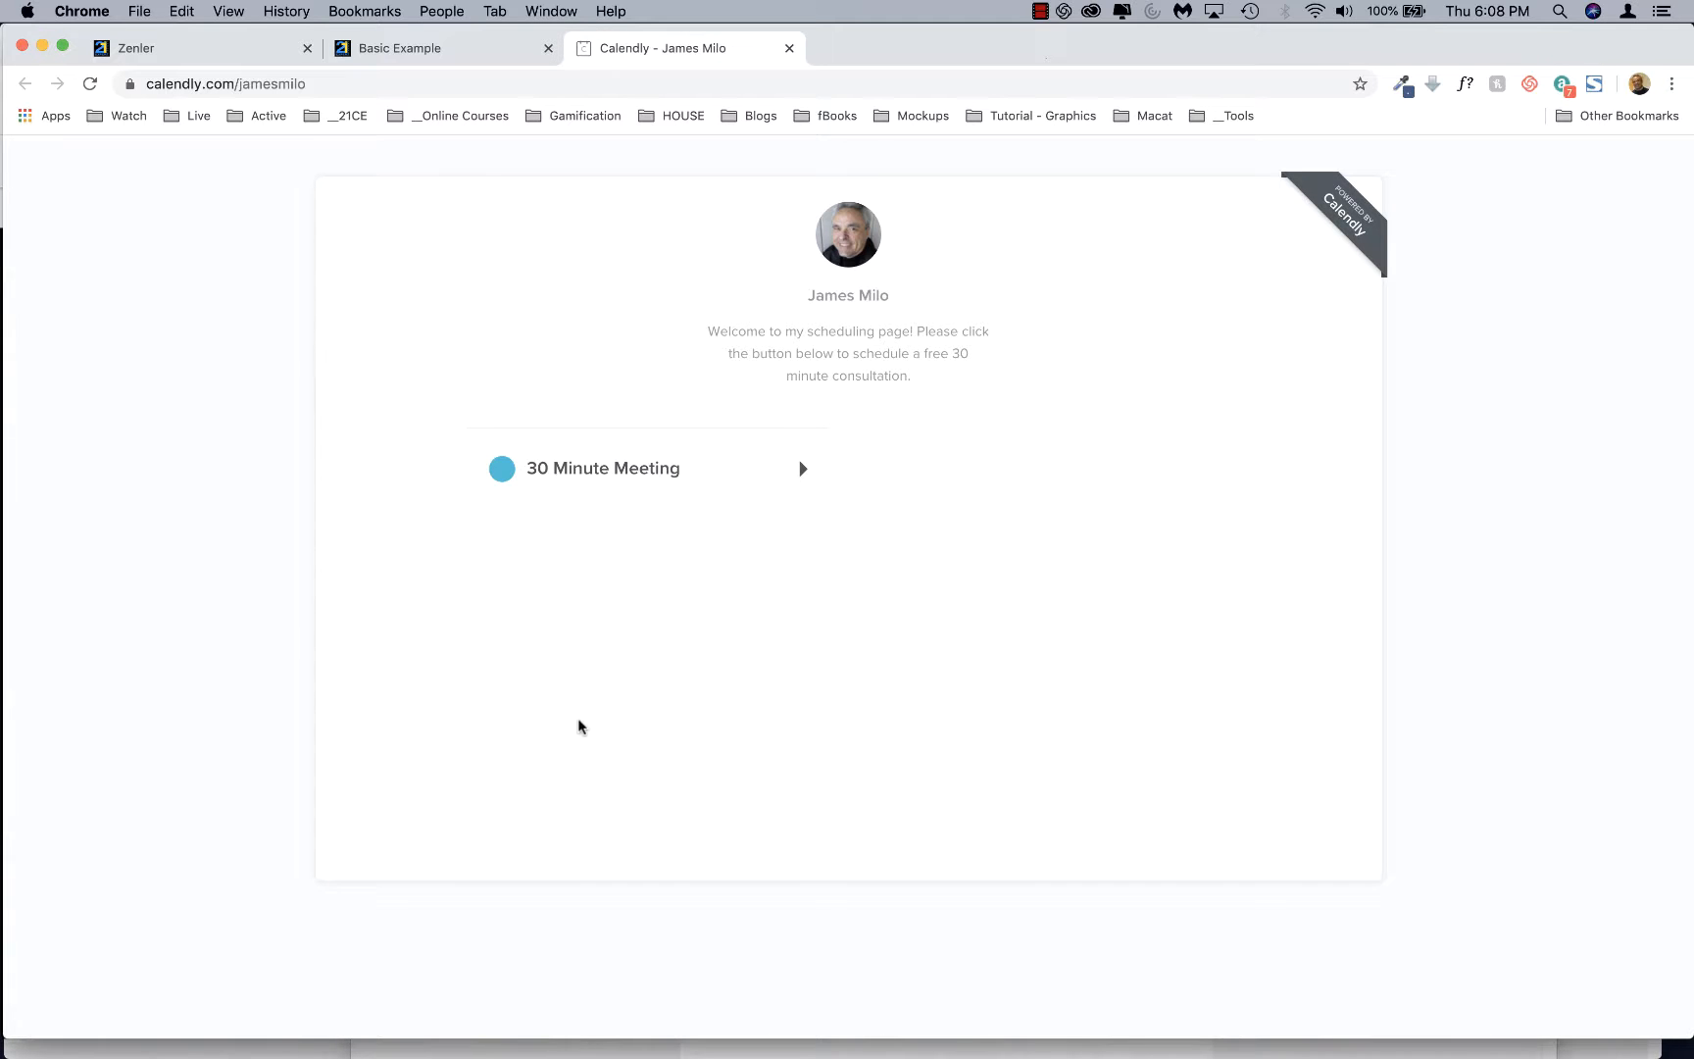
mouse_move(680, 285)
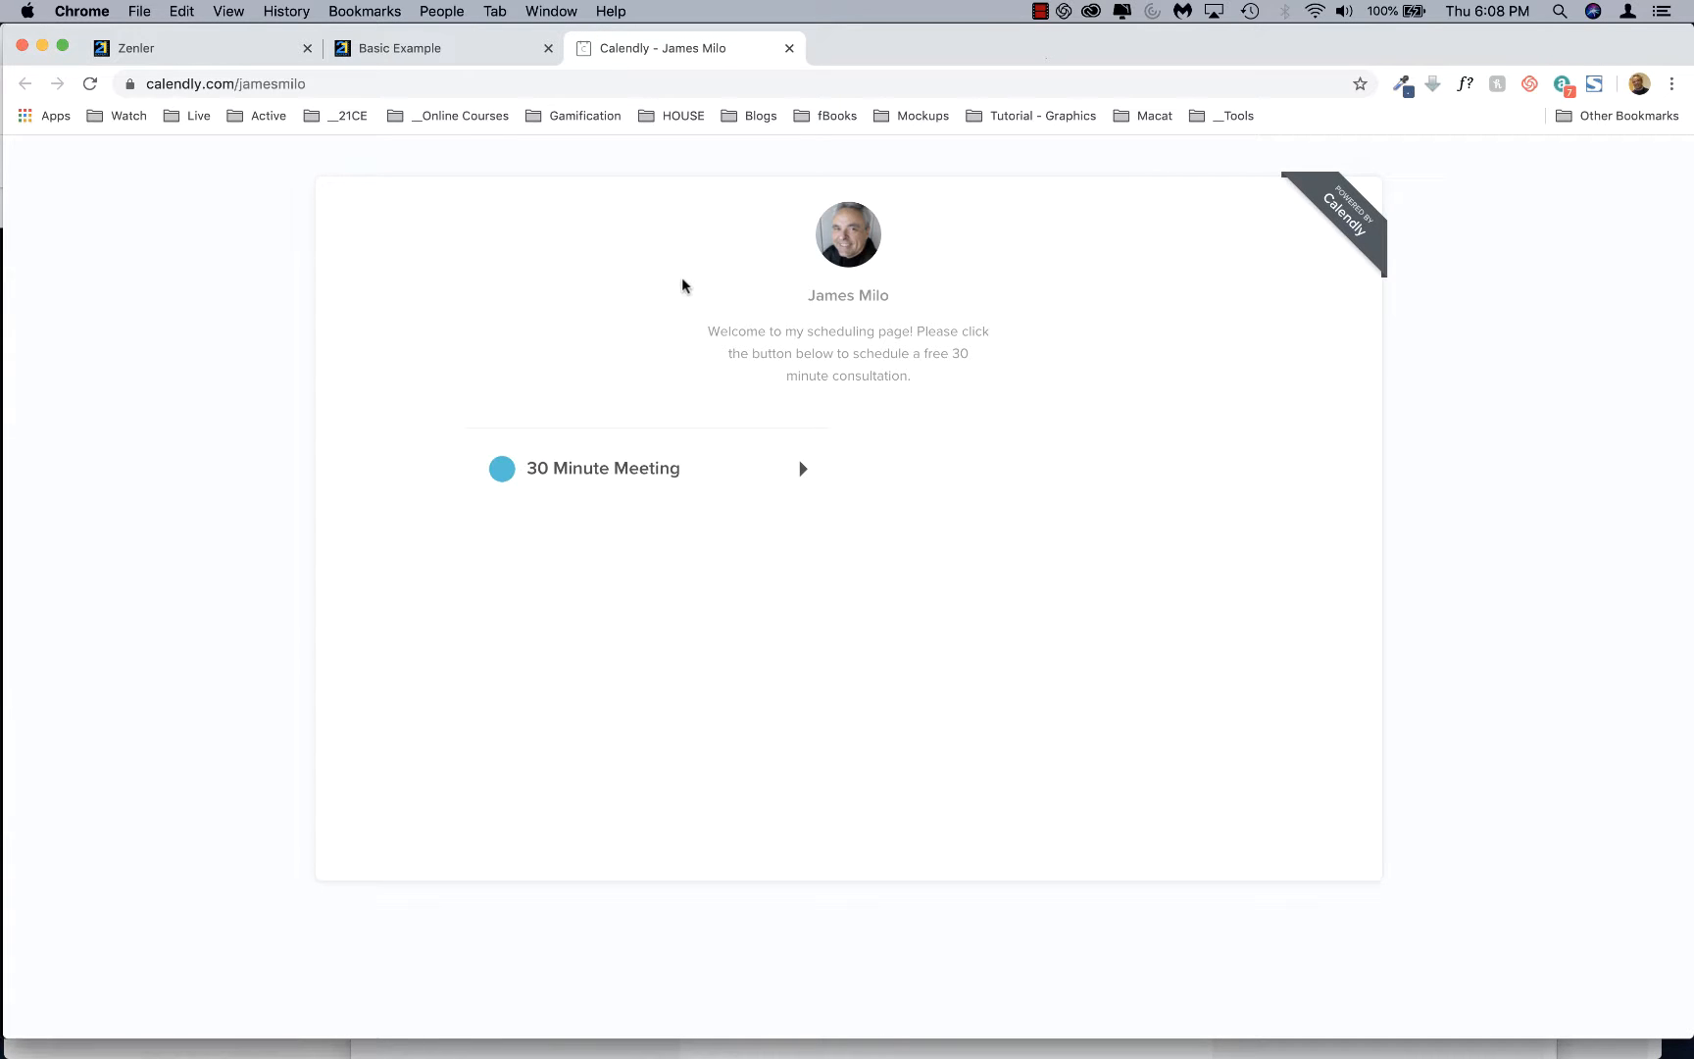